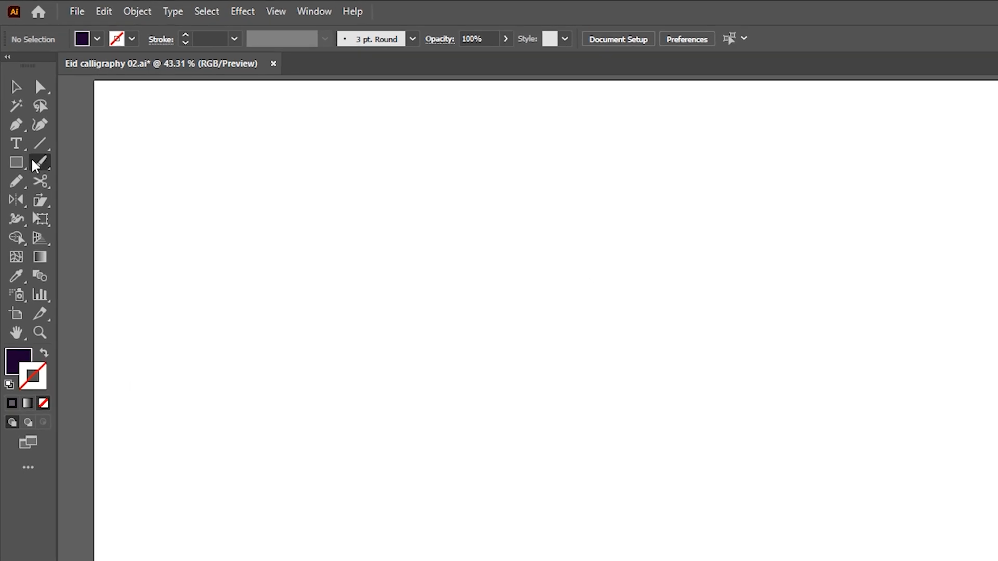
Set Paintbrush fidelity toward Smooth and choose the 5 pt Flat calligraphic brush
double_click(40, 163)
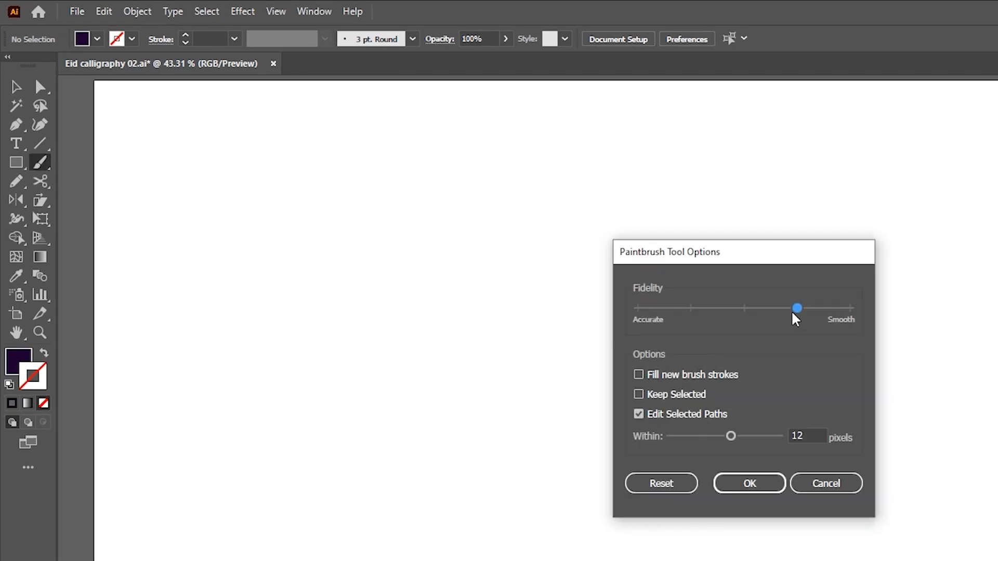
click(749, 484)
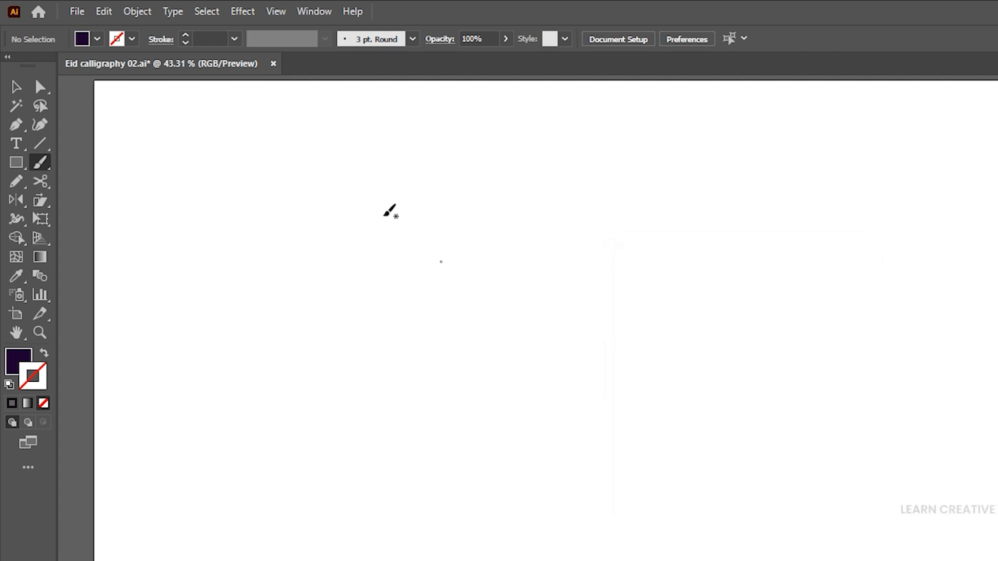
click(410, 39)
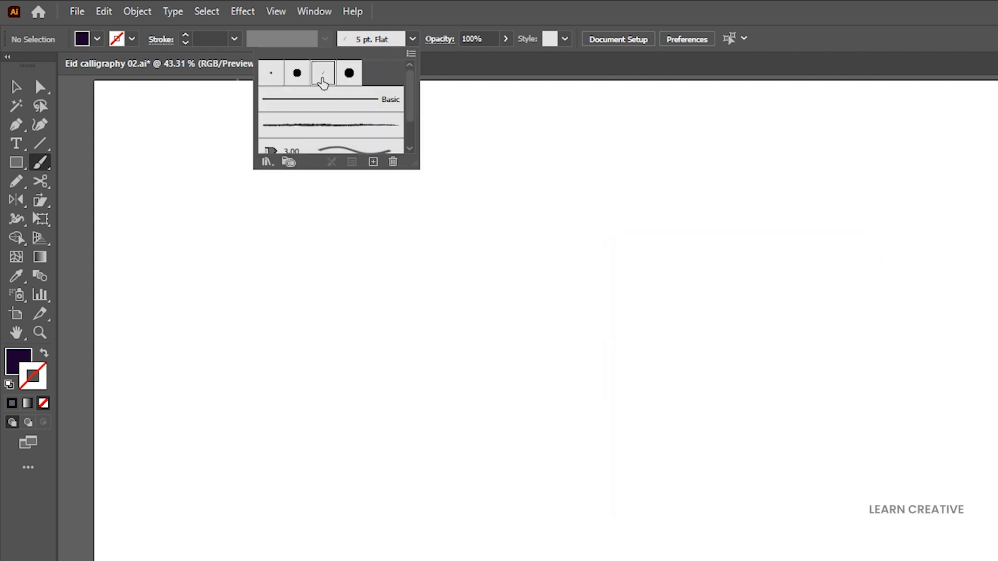
click(322, 73)
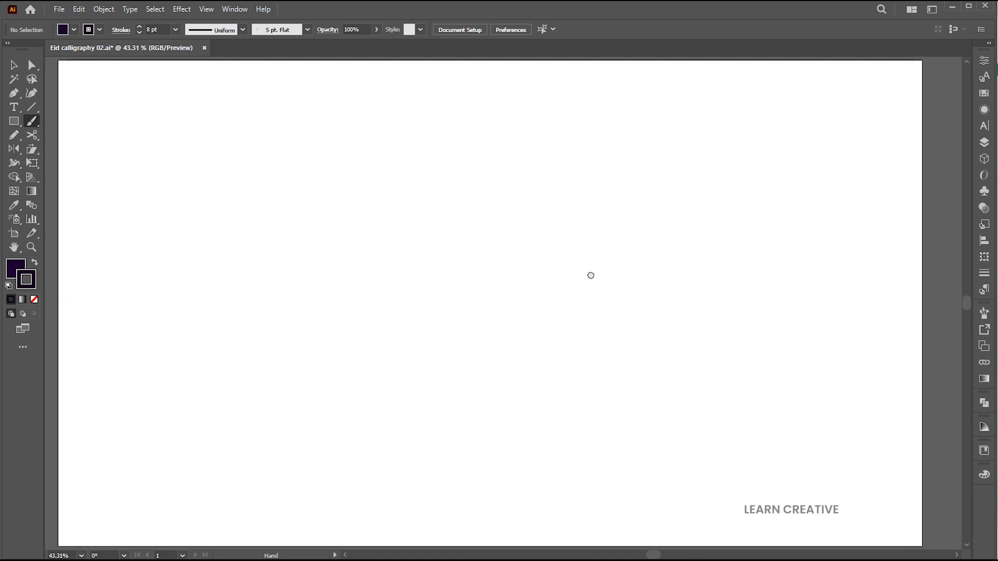
Paint the first calligraphic strokes of the letter, then undo two bad strokes
drag(615, 268, 623, 284)
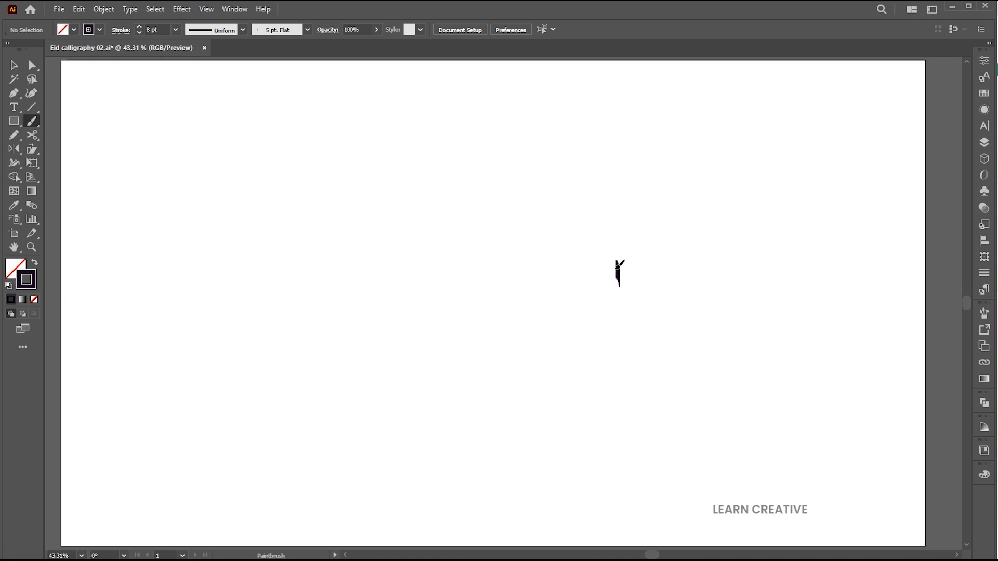
drag(619, 261, 581, 312)
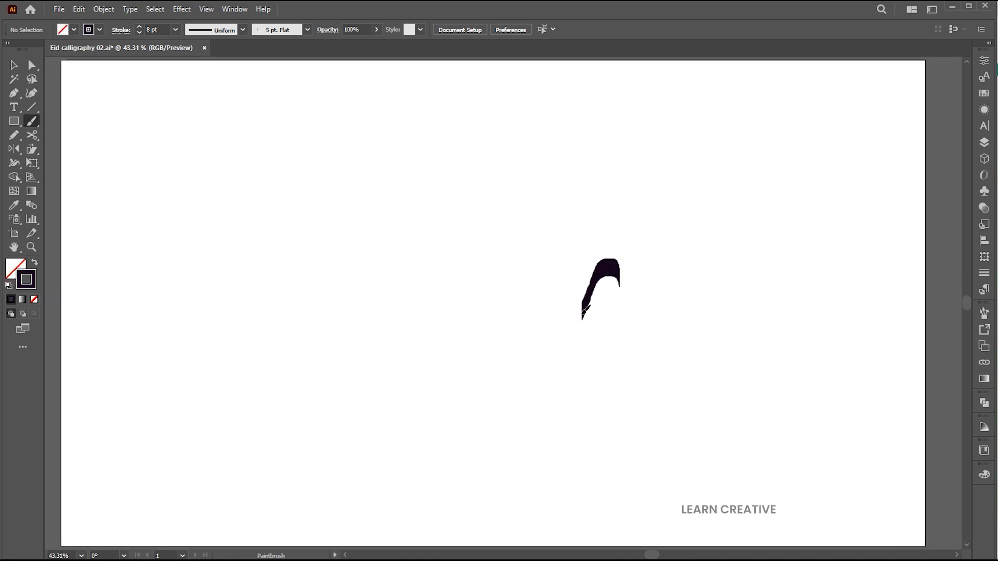
drag(605, 306, 665, 312)
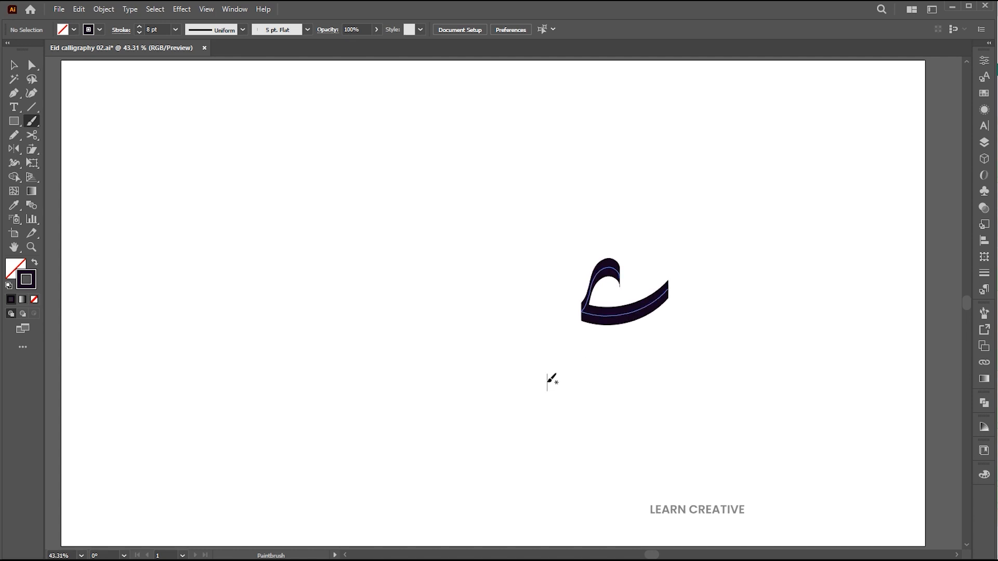
key(Ctrl+z)
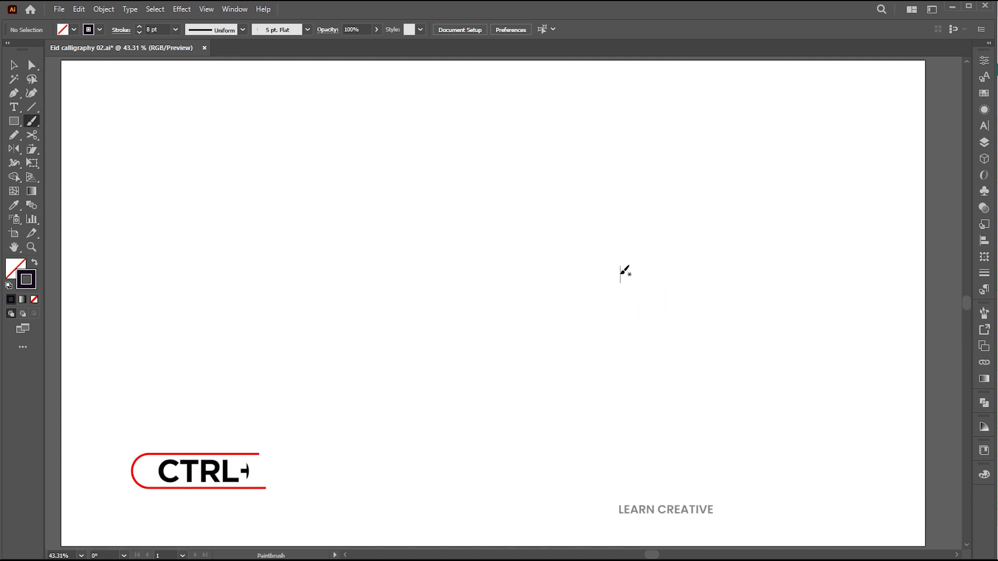
key(ctrl+z)
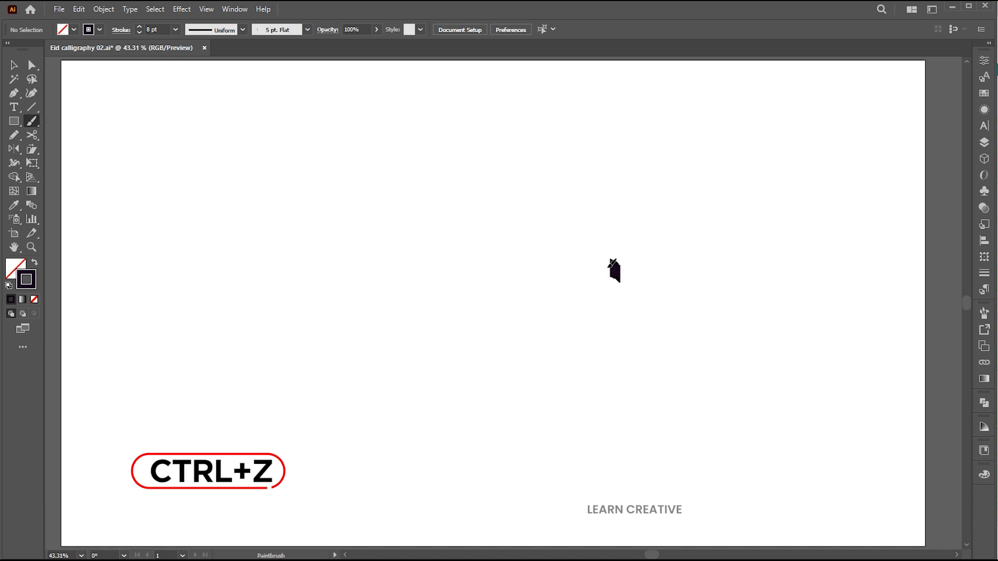
Repaint the letter's curved top and sweep, then add the upright and long left tail
drag(611, 264, 595, 312)
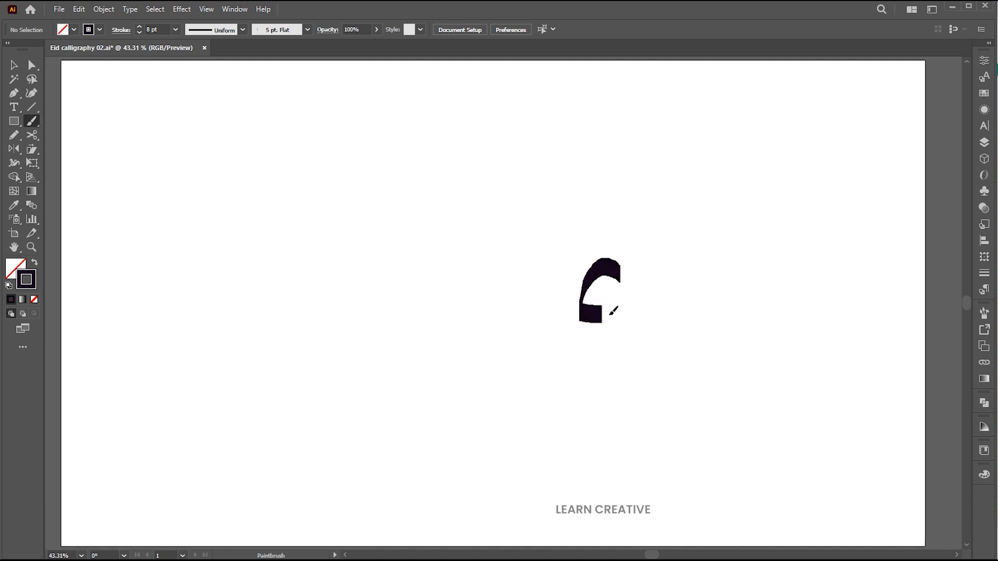
drag(592, 300, 669, 287)
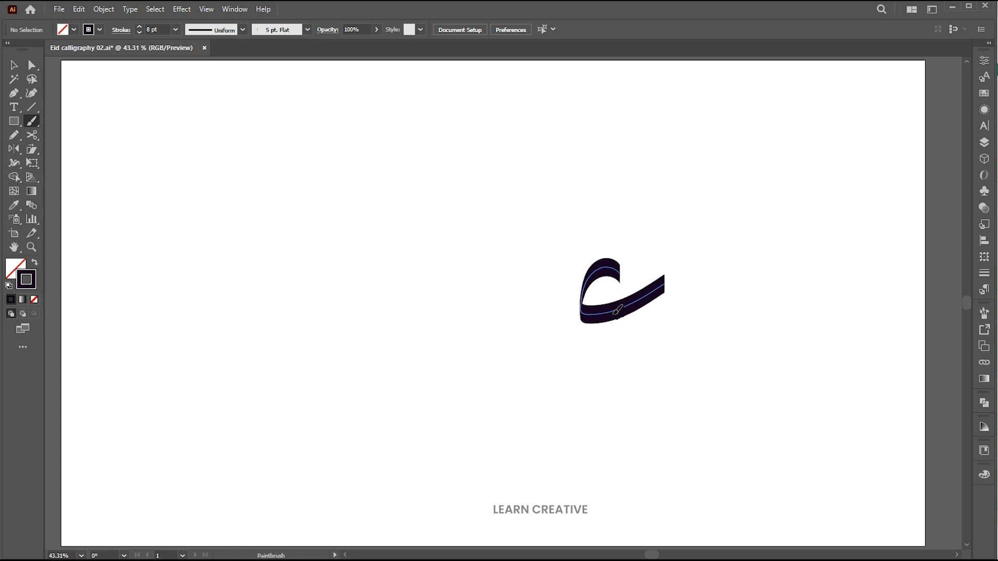
drag(620, 312, 521, 349)
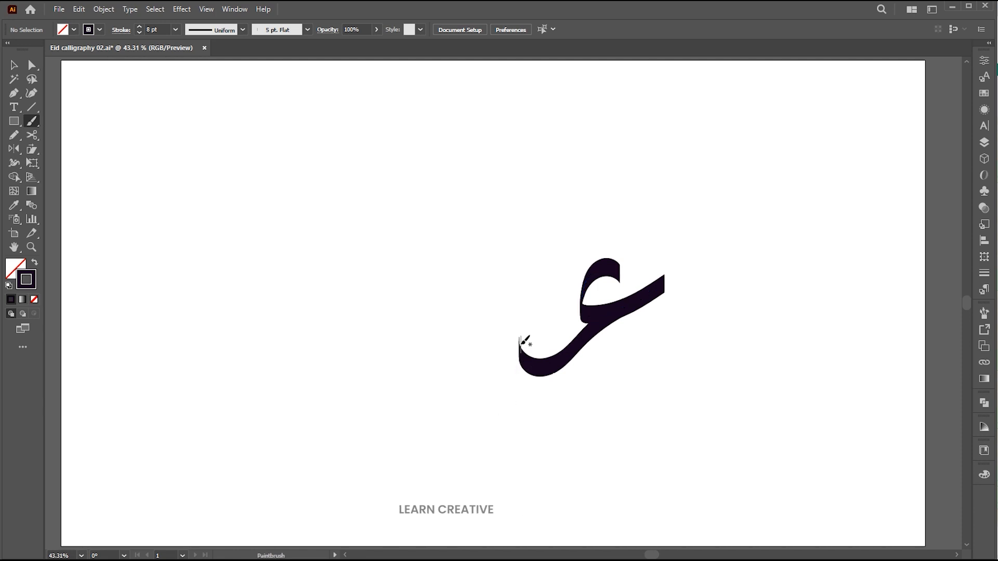
drag(522, 347, 516, 391)
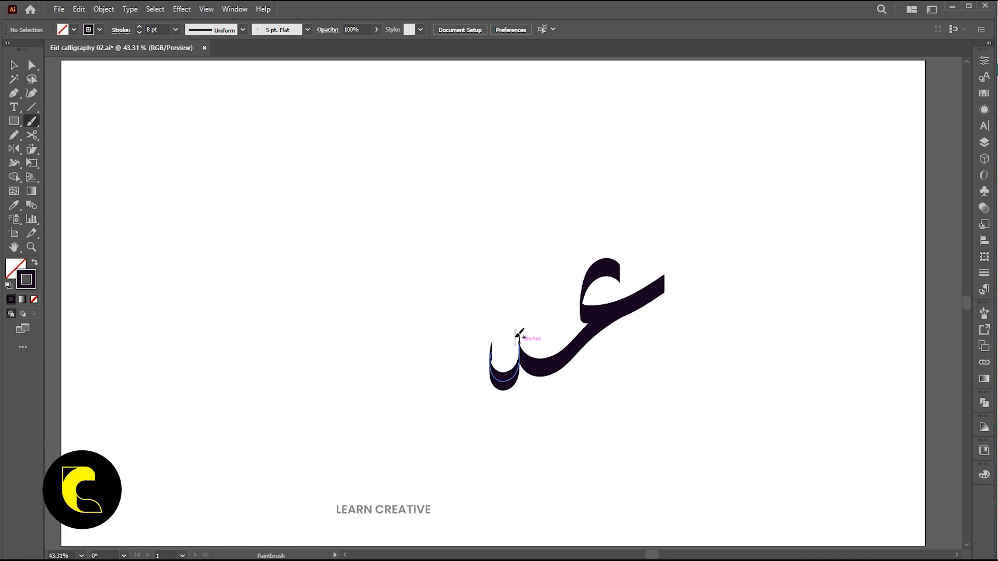
drag(516, 337, 446, 376)
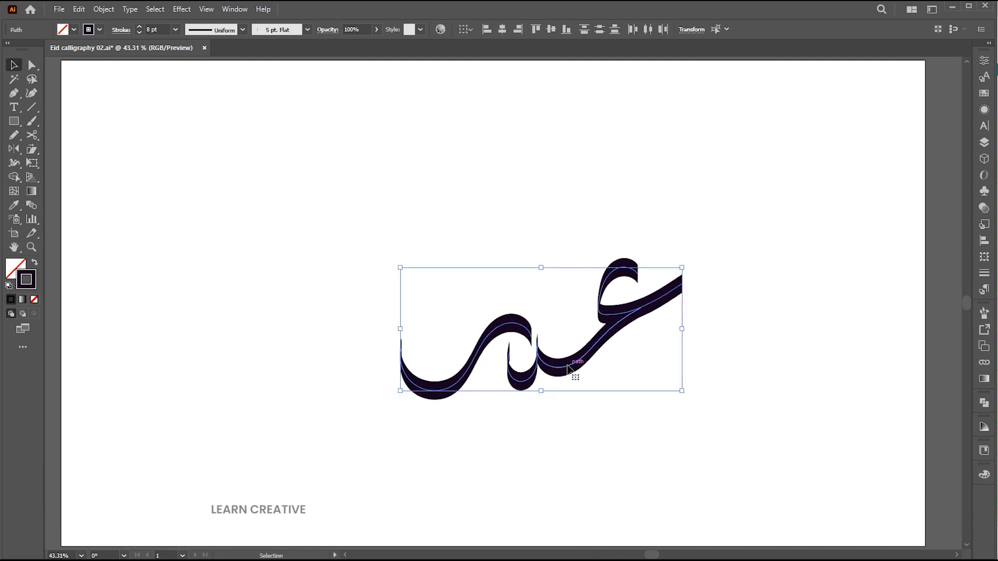
Place the two dot marks beneath the word Eid
click(139, 26)
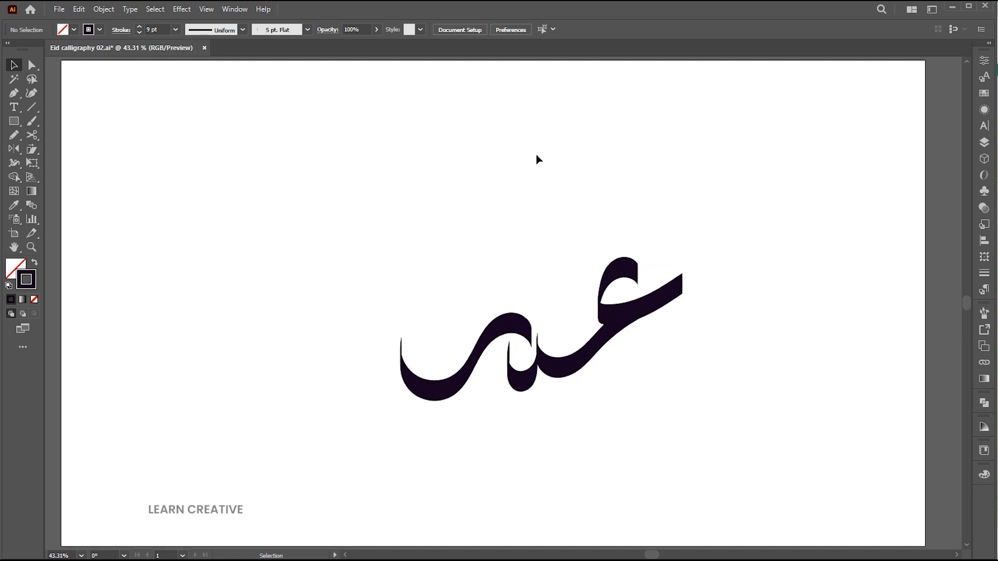
click(34, 122)
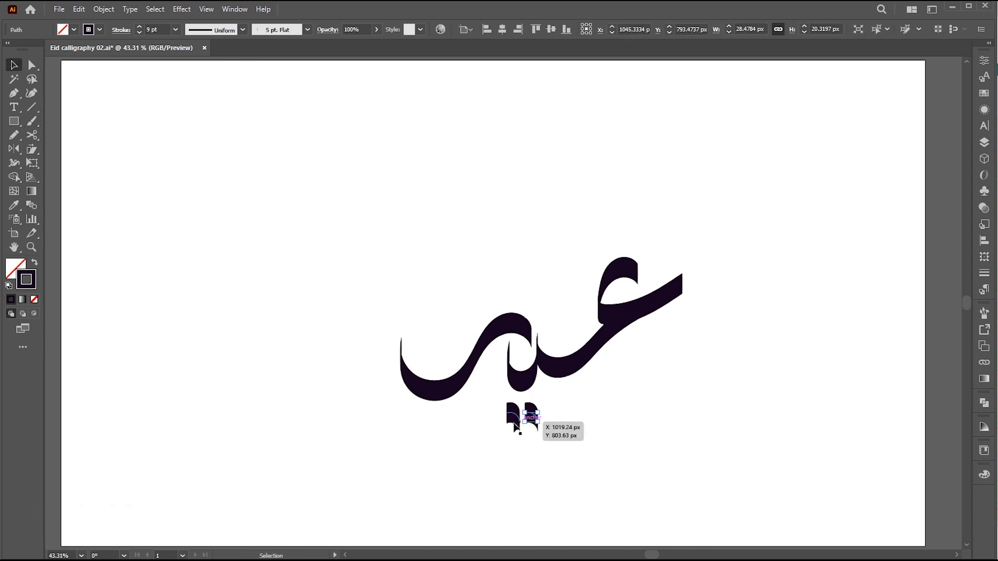
click(611, 404)
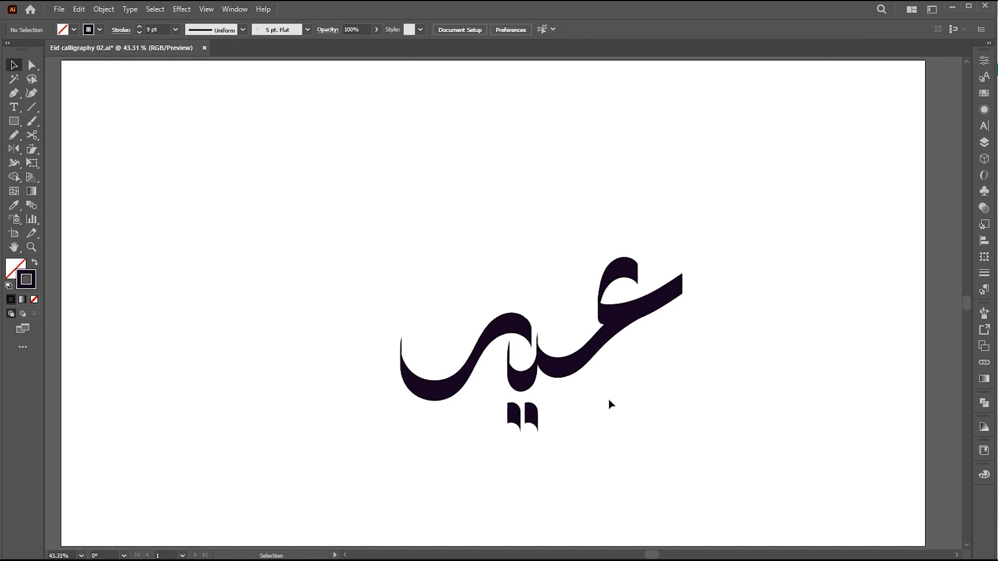
Paint سعيد with the Paintbrush above عيد and Alt-drag a copy of the two dots
click(32, 138)
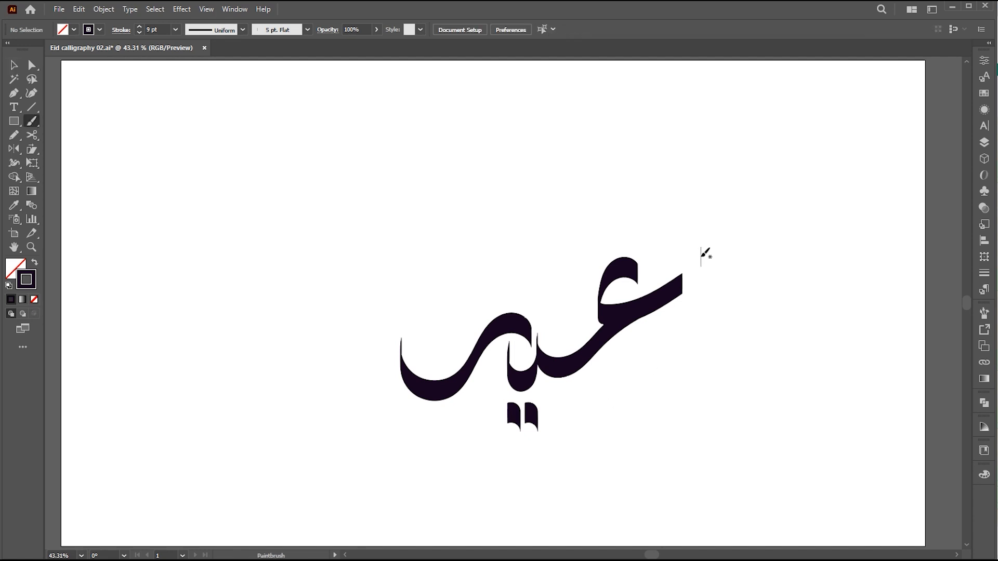
mouse_move(724, 237)
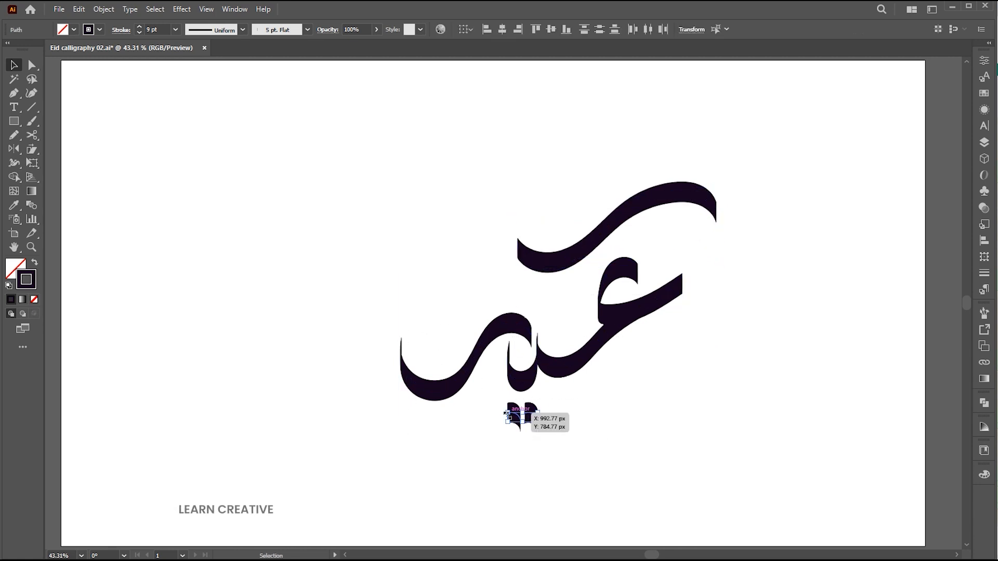
drag(516, 417, 525, 411)
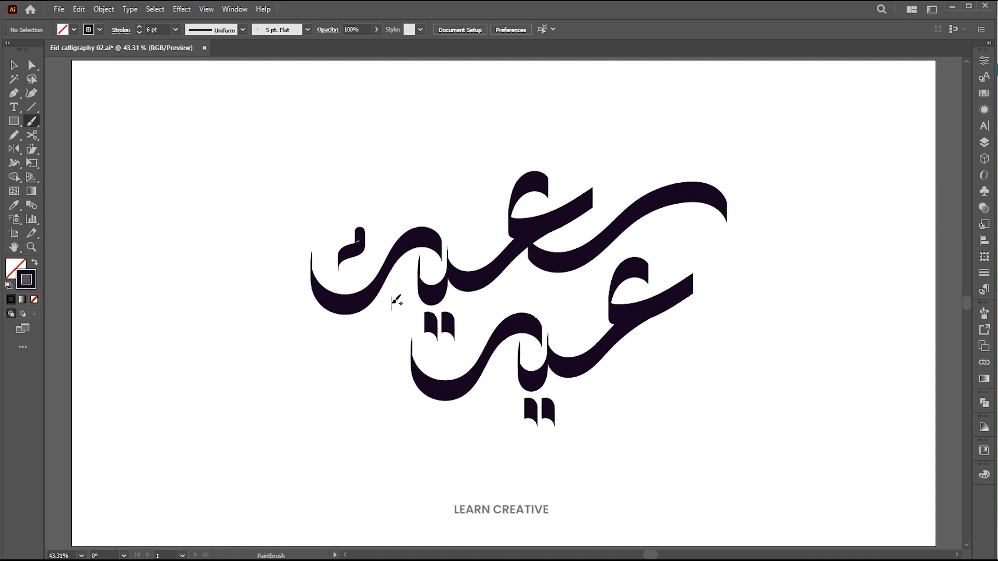
mouse_move(476, 197)
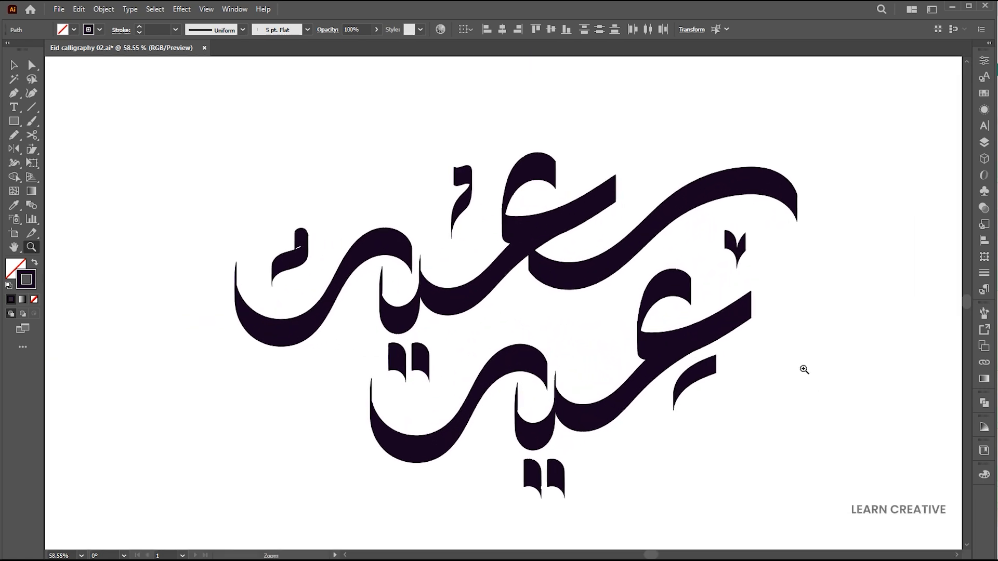
Apply Object > Expand Appearance to the Eid Saeed brush strokes
click(103, 9)
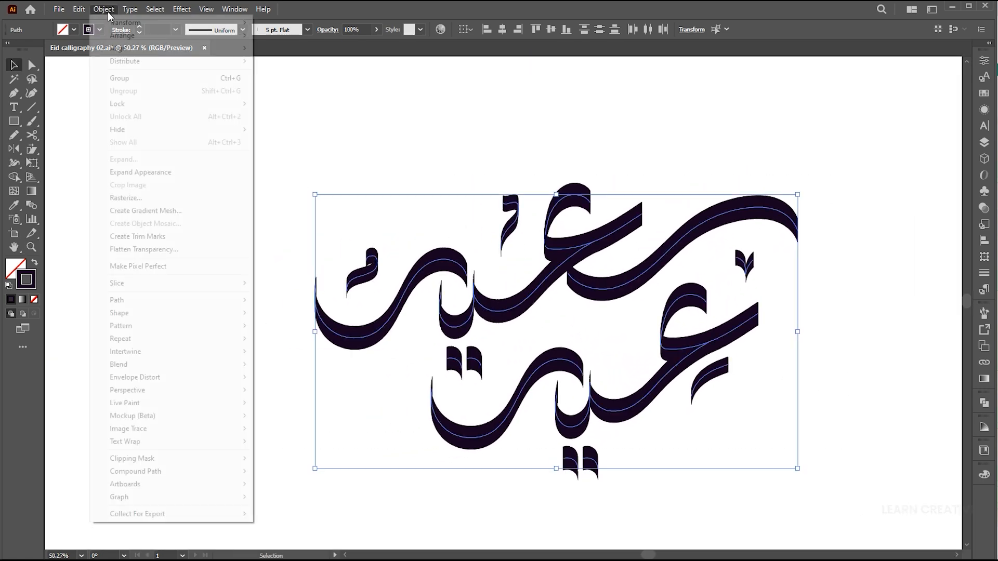
mouse_move(146, 177)
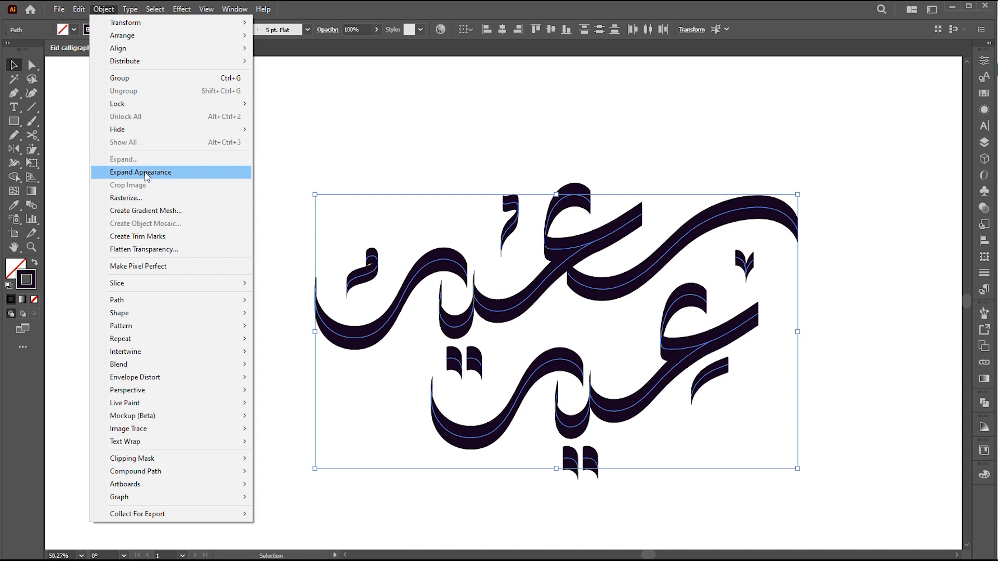
click(140, 172)
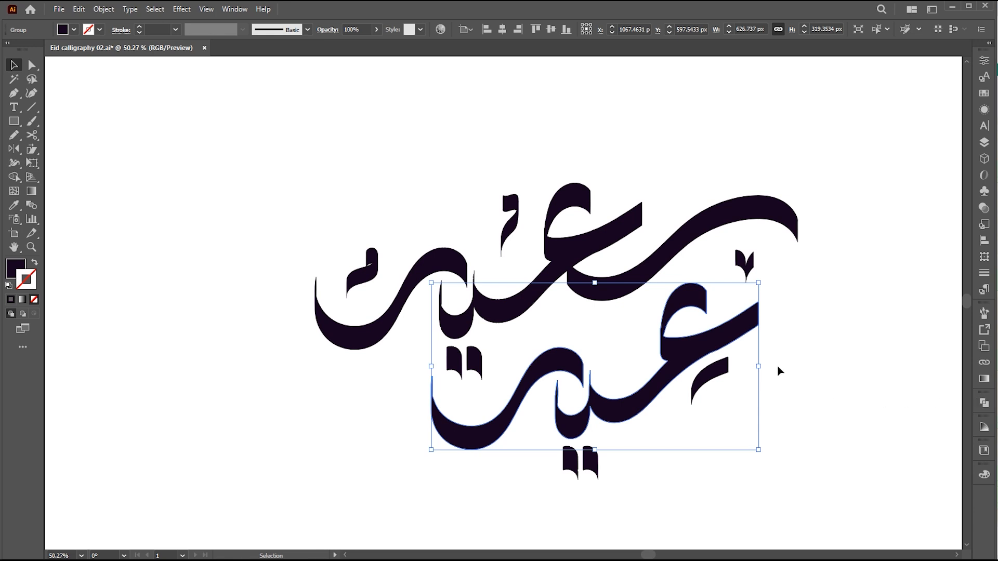
Drag anchors with Direct Selection to taper the small ع mark and tidy stroke joins
click(780, 372)
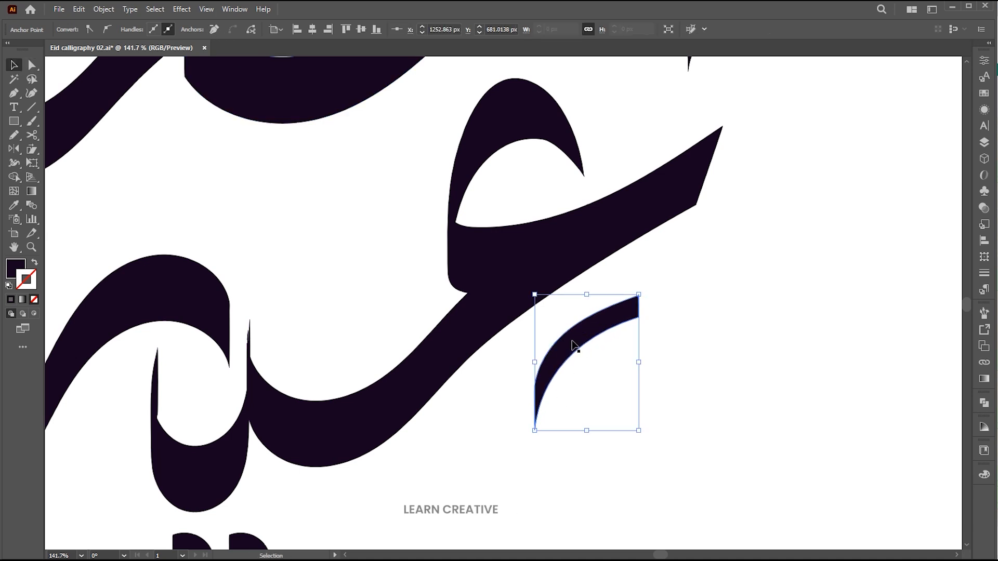
click(31, 65)
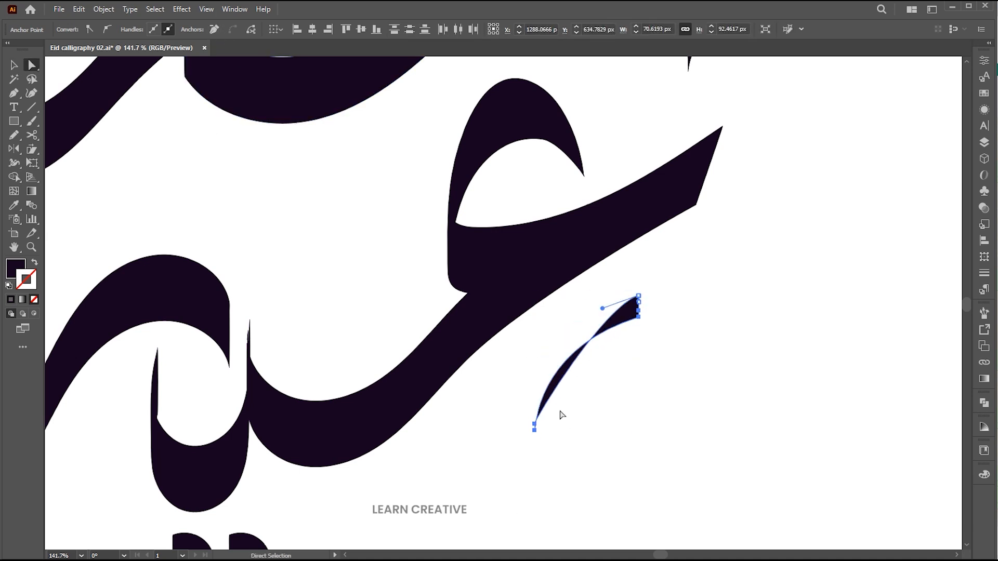
drag(535, 428, 513, 406)
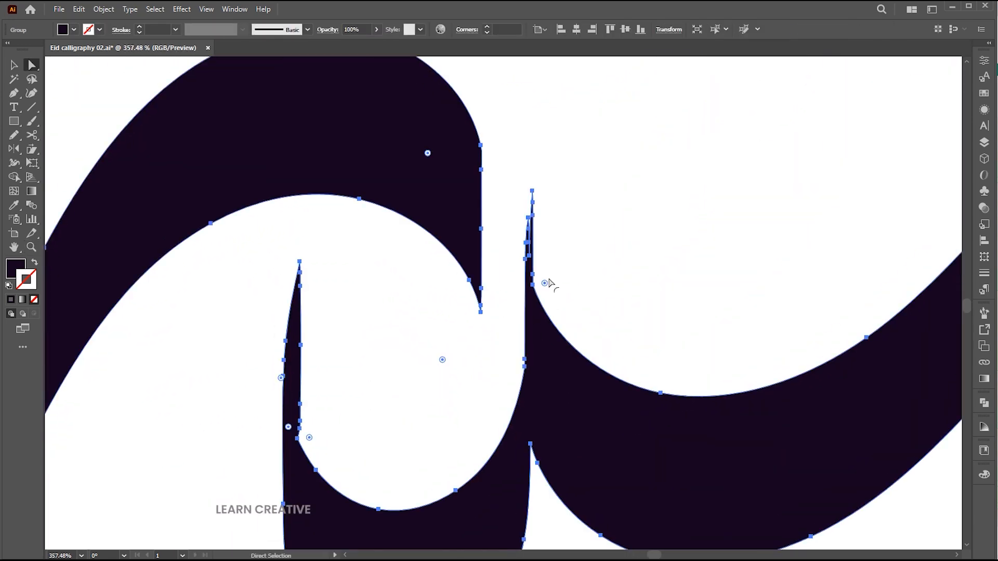
click(541, 285)
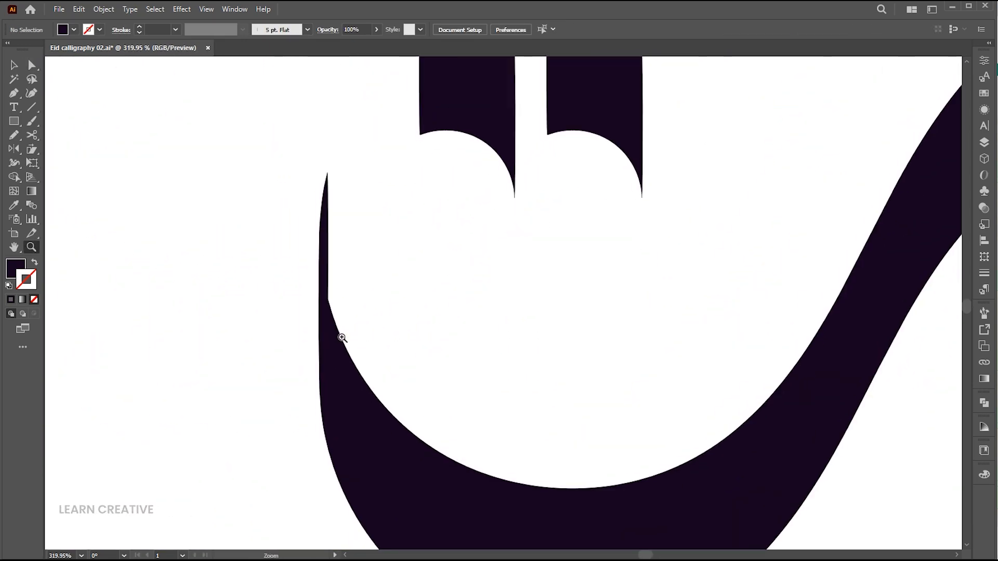
click(31, 66)
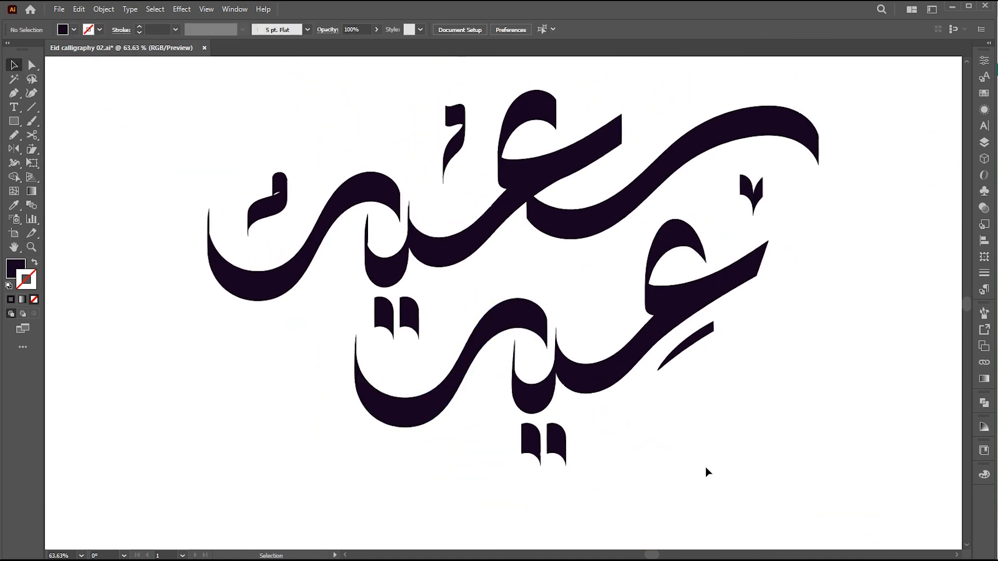
mouse_move(708, 467)
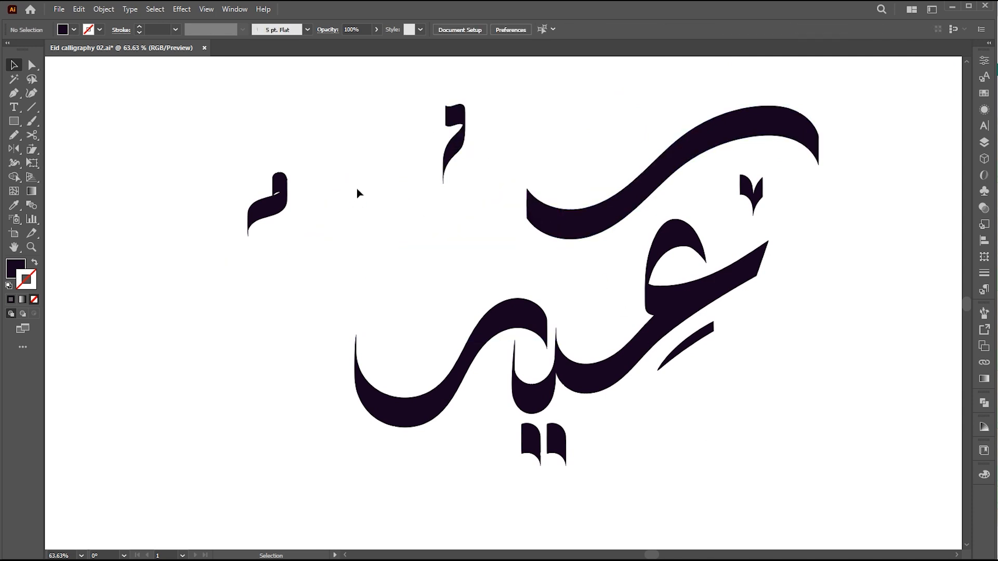
mouse_move(620, 452)
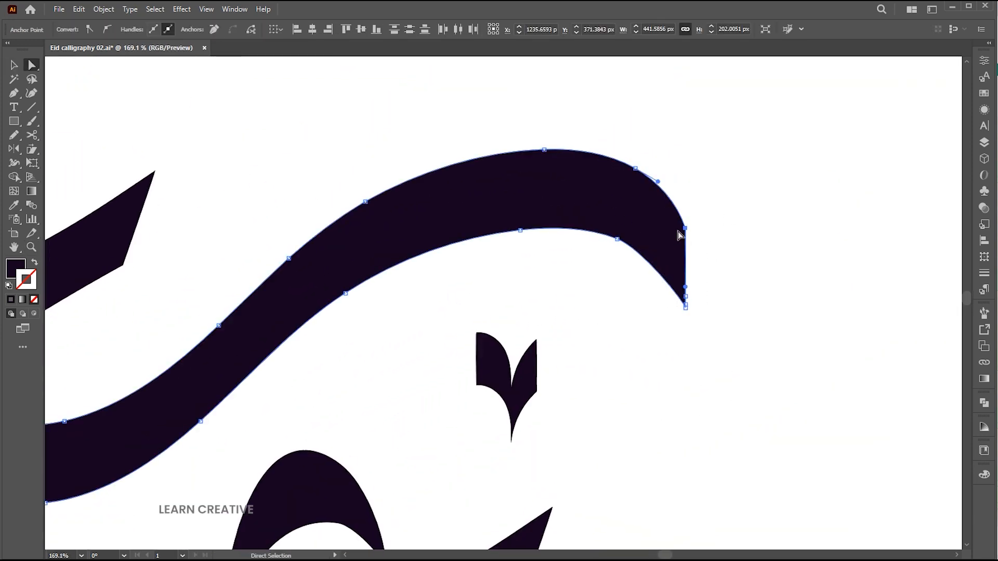
Reshape the upper sweep's end anchors and Unite the small mark's pieces in Pathfinder
click(685, 230)
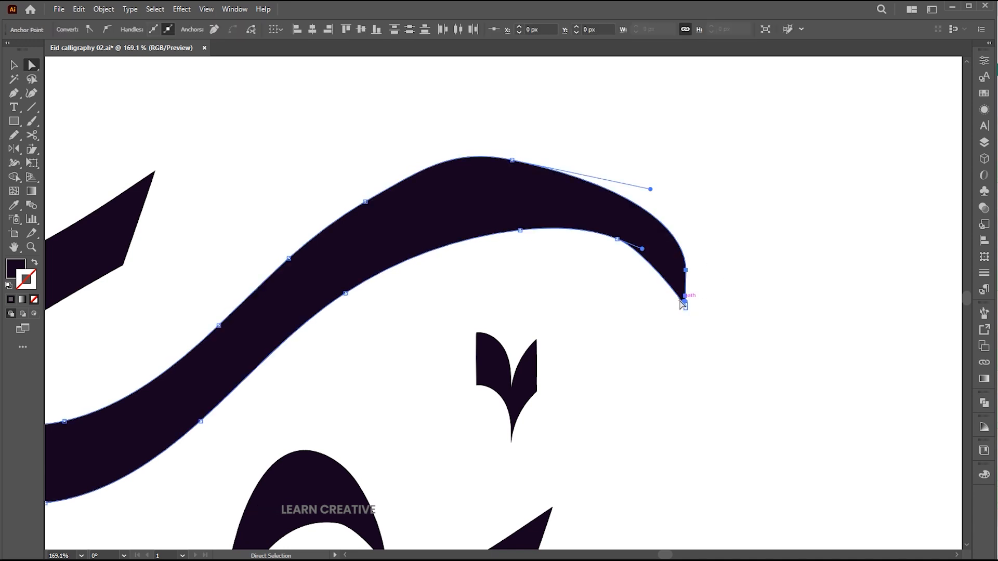
drag(651, 190, 677, 171)
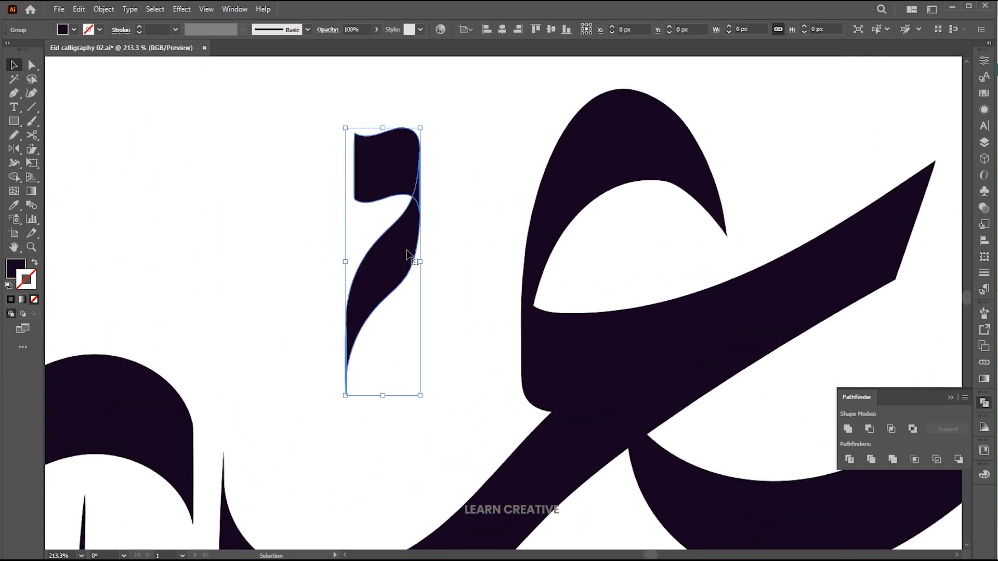
click(423, 290)
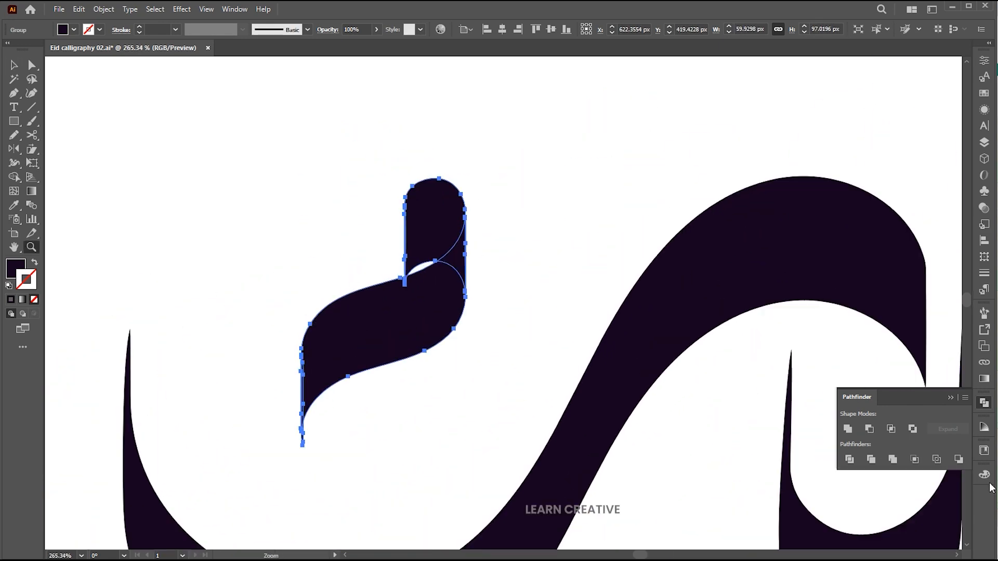
scroll(down, 3)
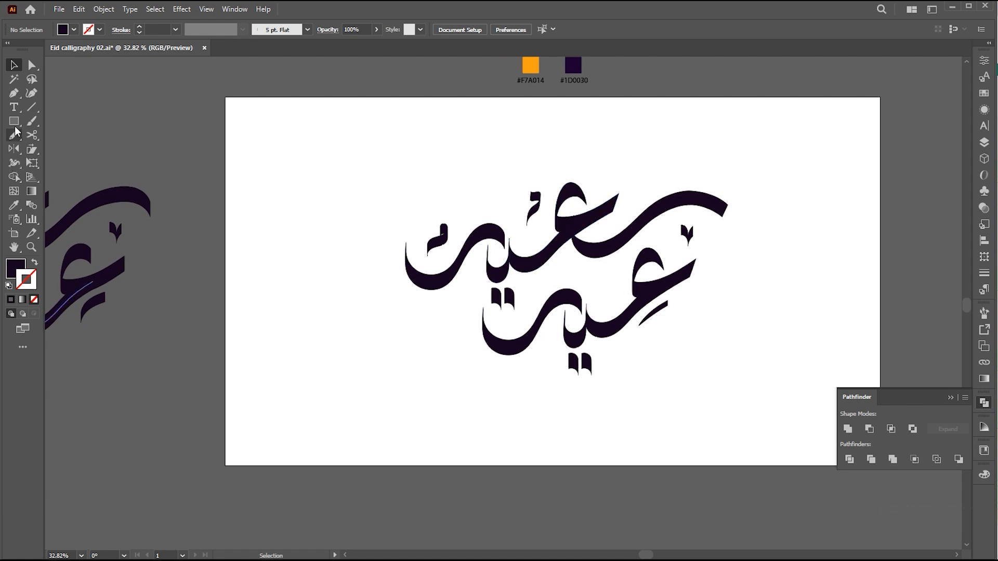
Draw a #1D0030 rectangle over the whole artboard and send it to back
drag(224, 97, 857, 447)
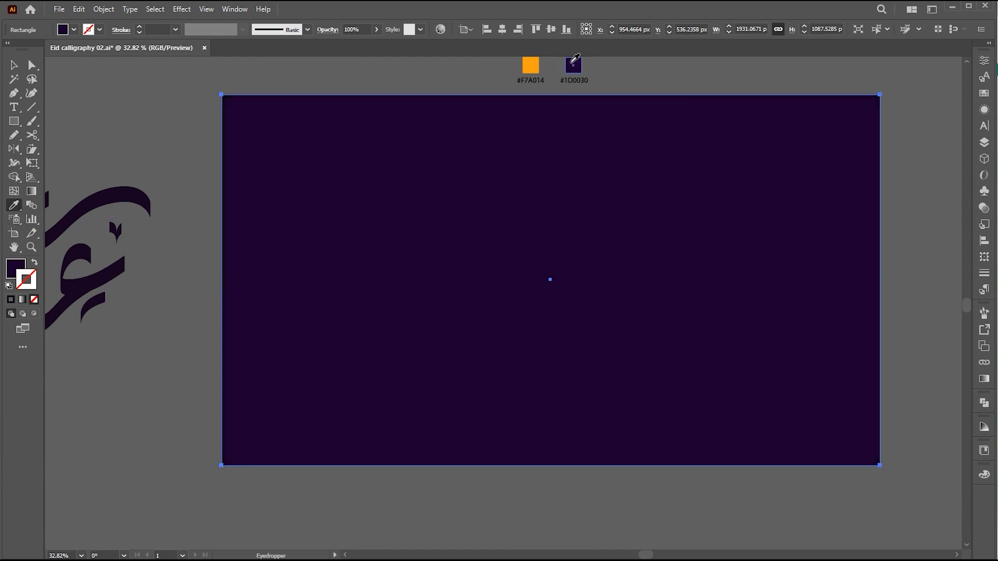
right_click(551, 279)
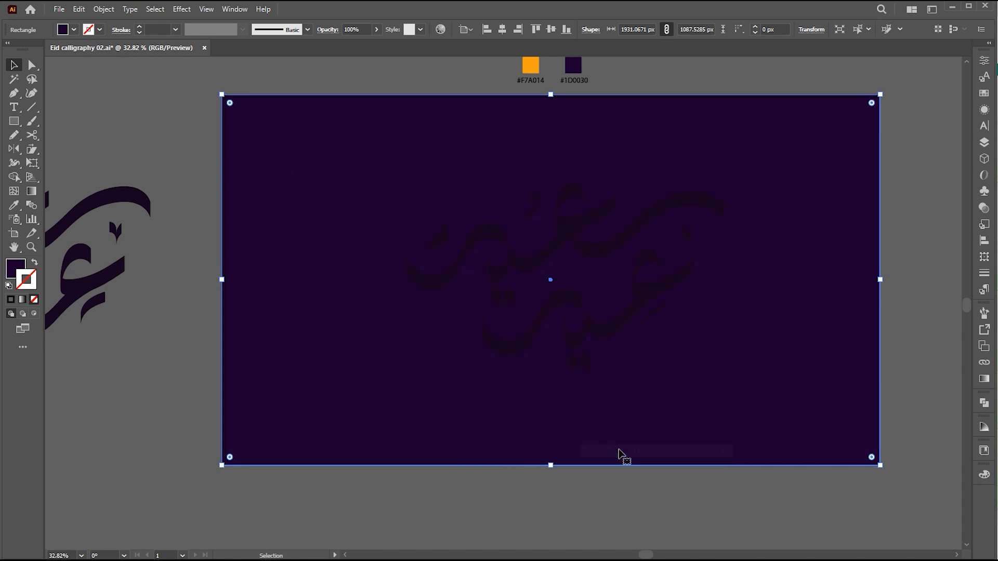
click(103, 9)
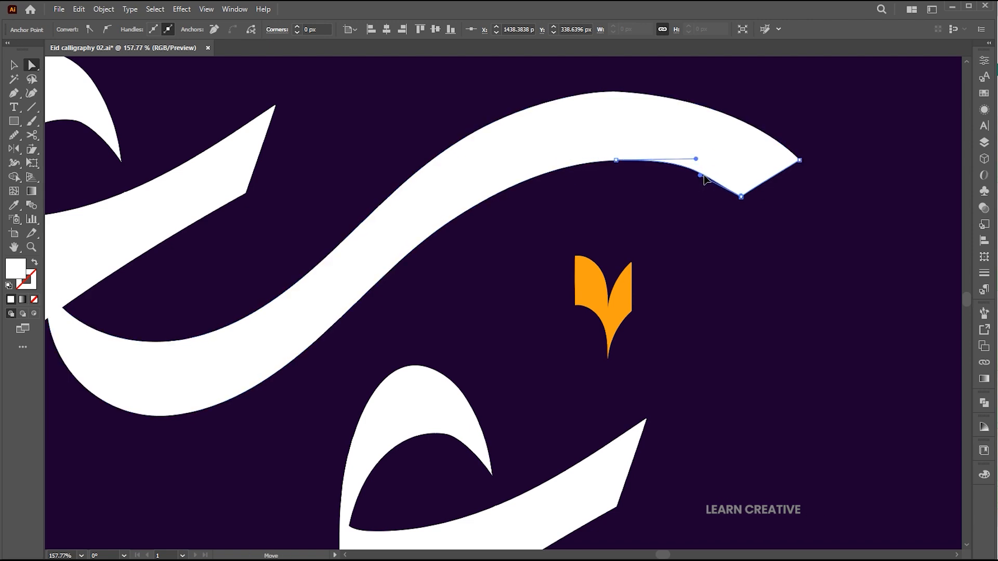
Drag the top stroke's end anchor outward to form a pointed tip
drag(701, 176, 576, 93)
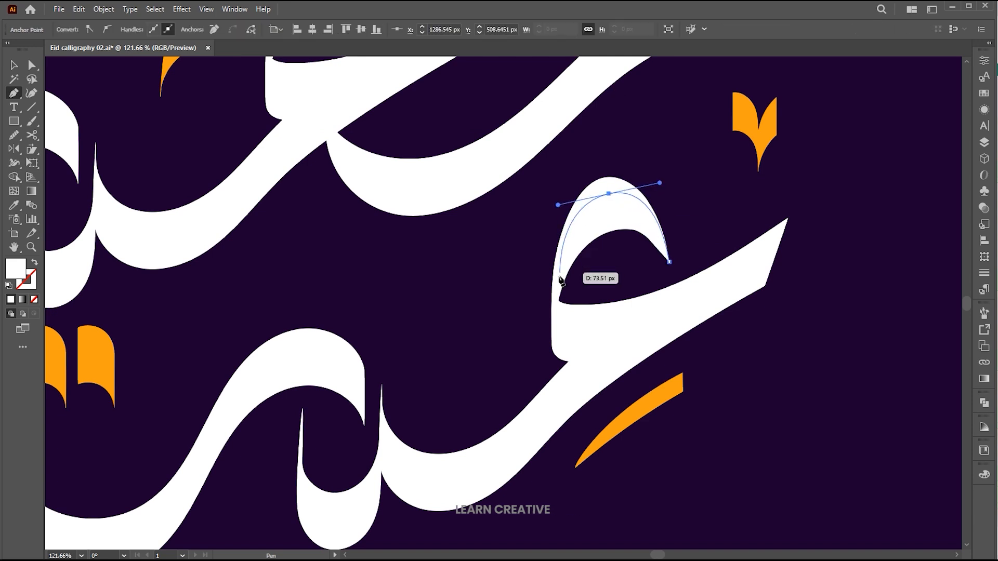
Draw a curved Pen path over the top of the ع loop
drag(561, 284, 668, 271)
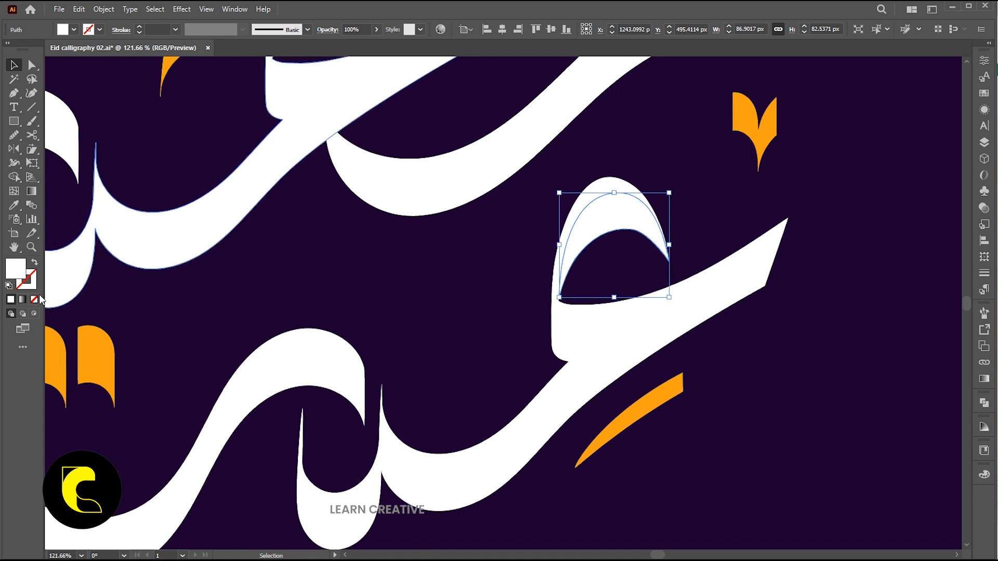
click(11, 300)
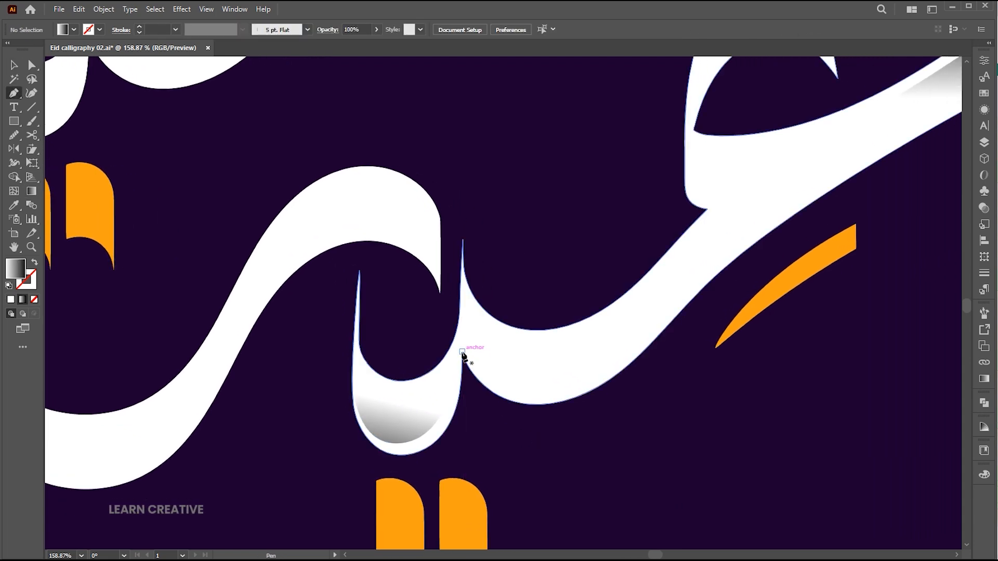
Pen-draw white-to-grey gradient shading shapes in letter bowls, lower curves and the top swash
drag(464, 354, 678, 309)
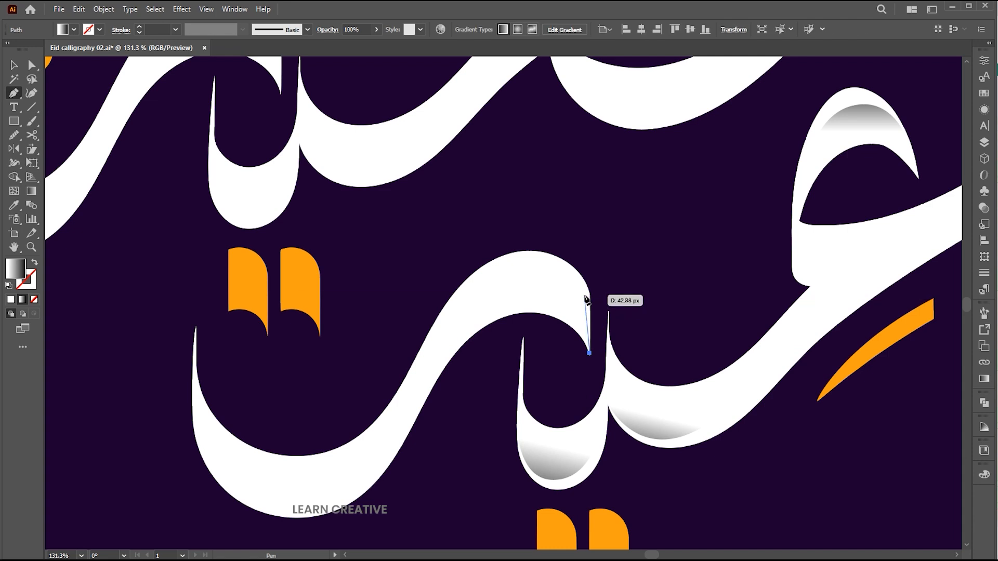
drag(587, 352, 449, 366)
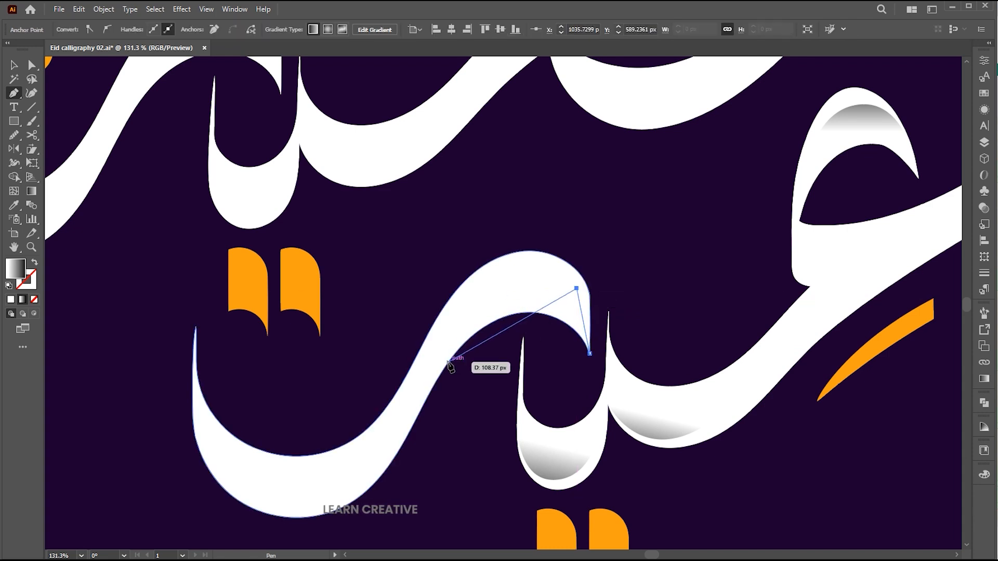
drag(452, 366, 467, 438)
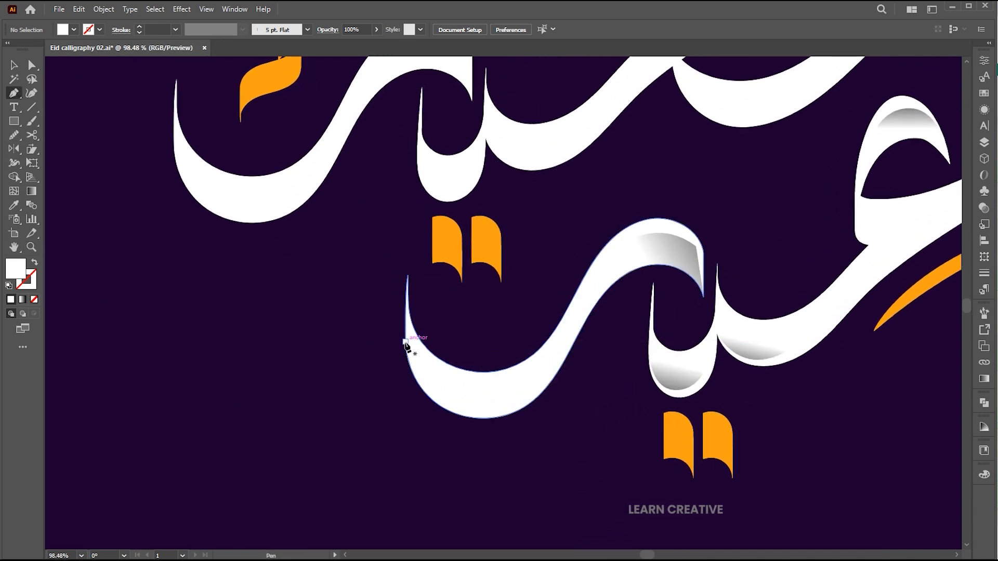
drag(405, 344, 543, 417)
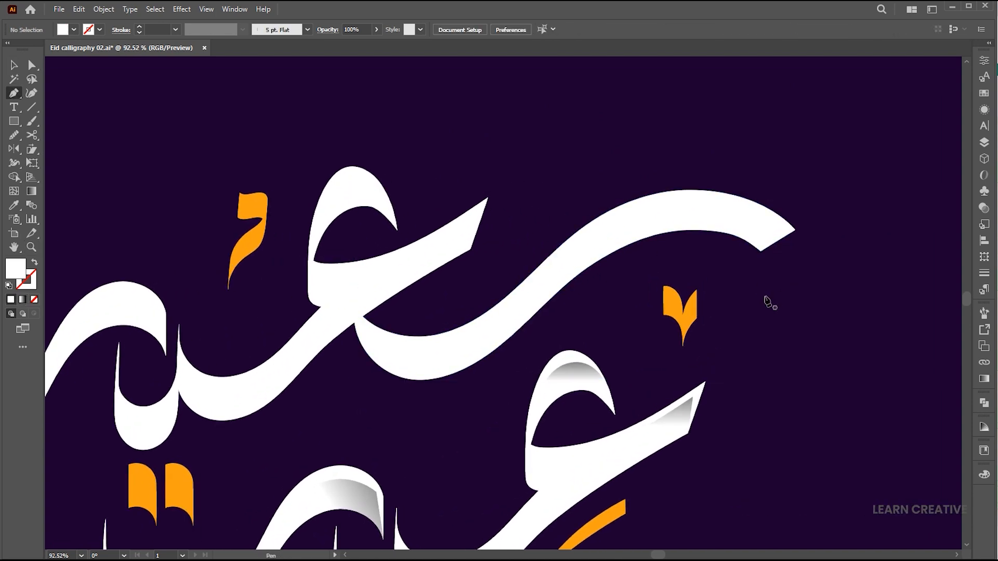
click(762, 251)
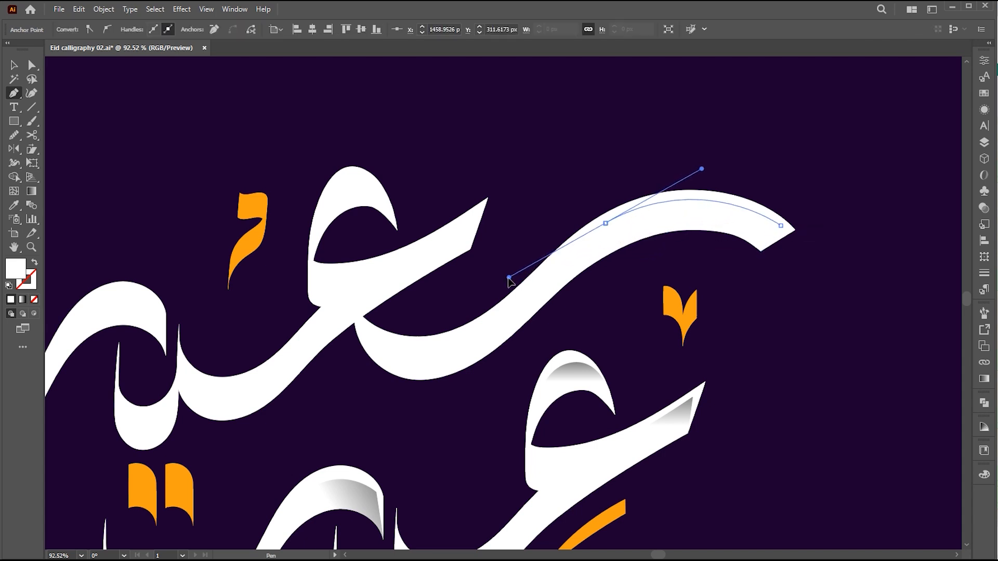
drag(509, 281, 536, 300)
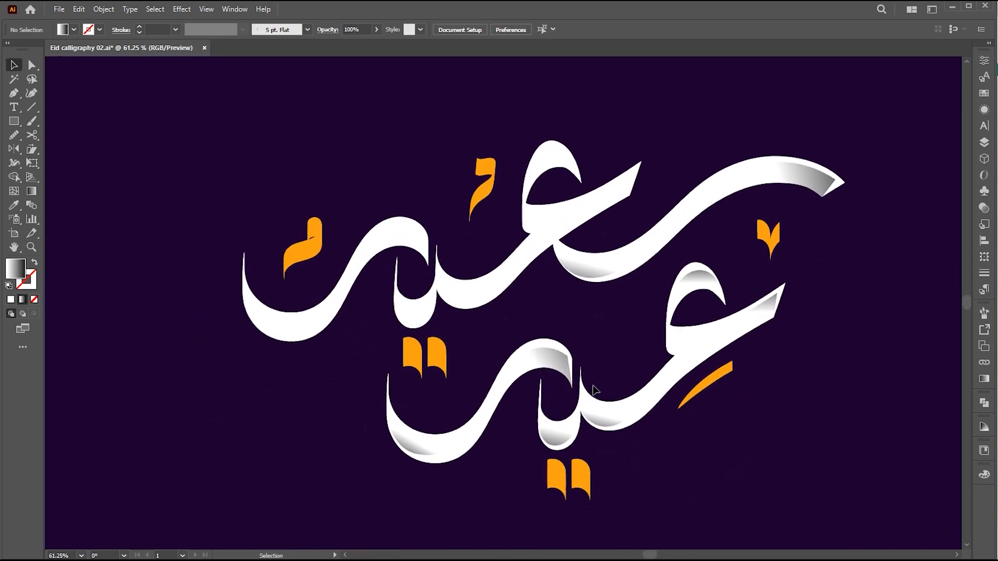
Pen-draw a shading shape along the inner edge of the lower left orange dot
click(595, 389)
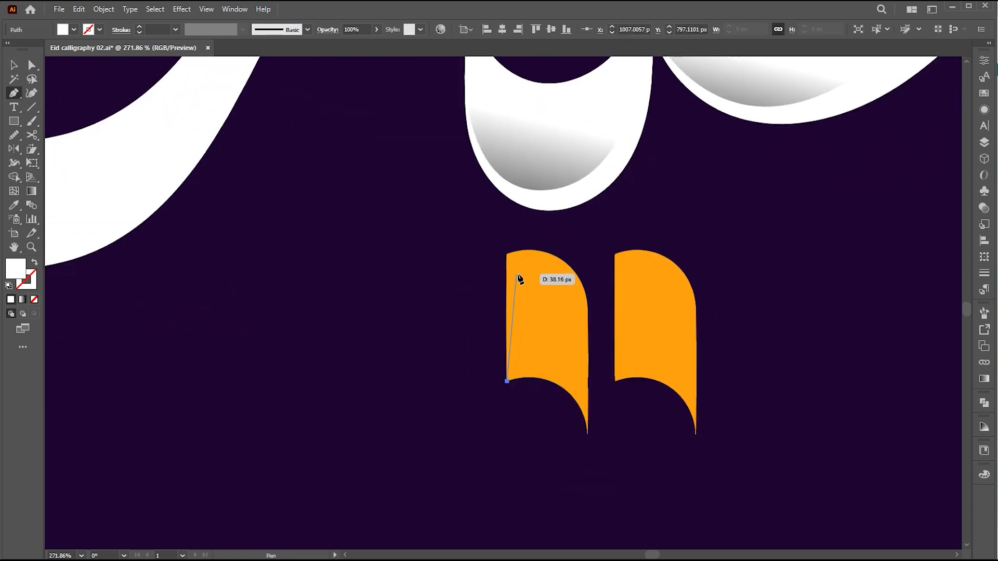
drag(506, 380, 588, 433)
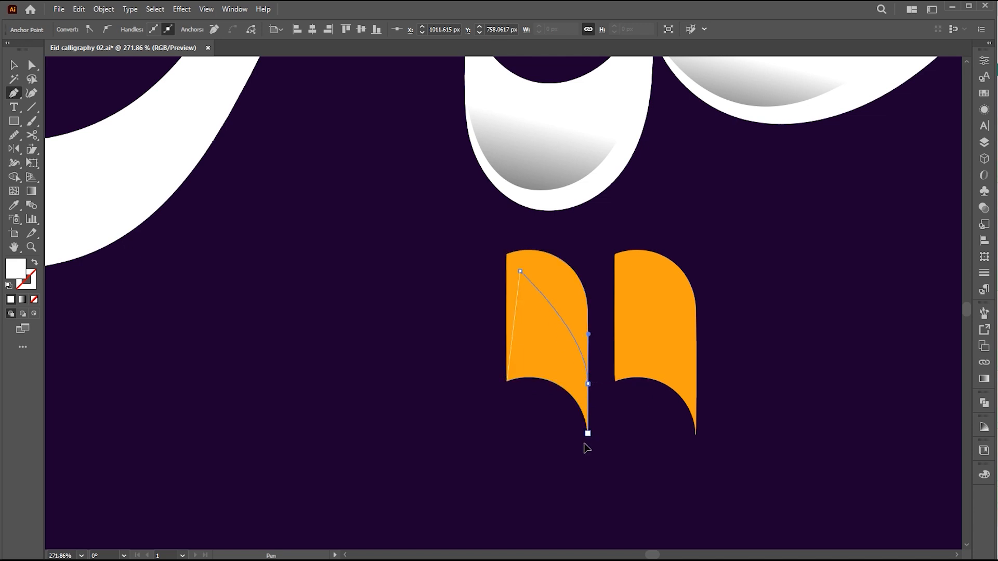
drag(588, 433, 597, 379)
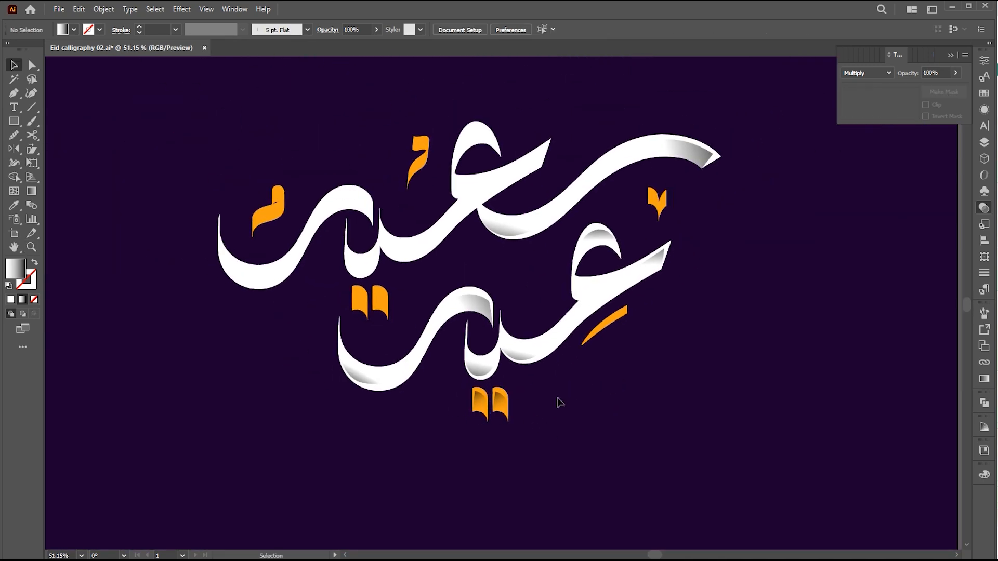
mouse_move(530, 442)
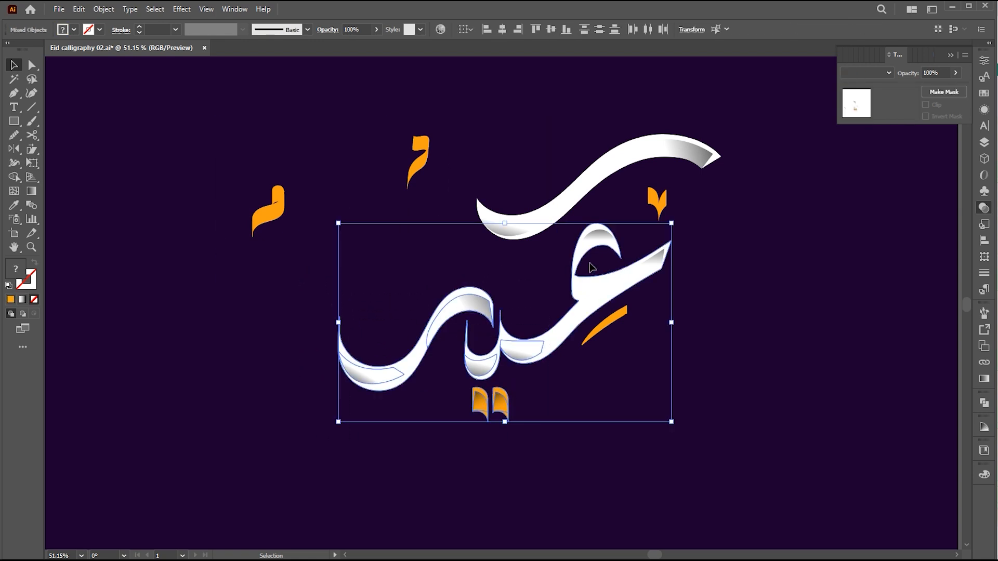
Select the lower word with its dots and zoom in on the orange dots
drag(589, 268, 609, 292)
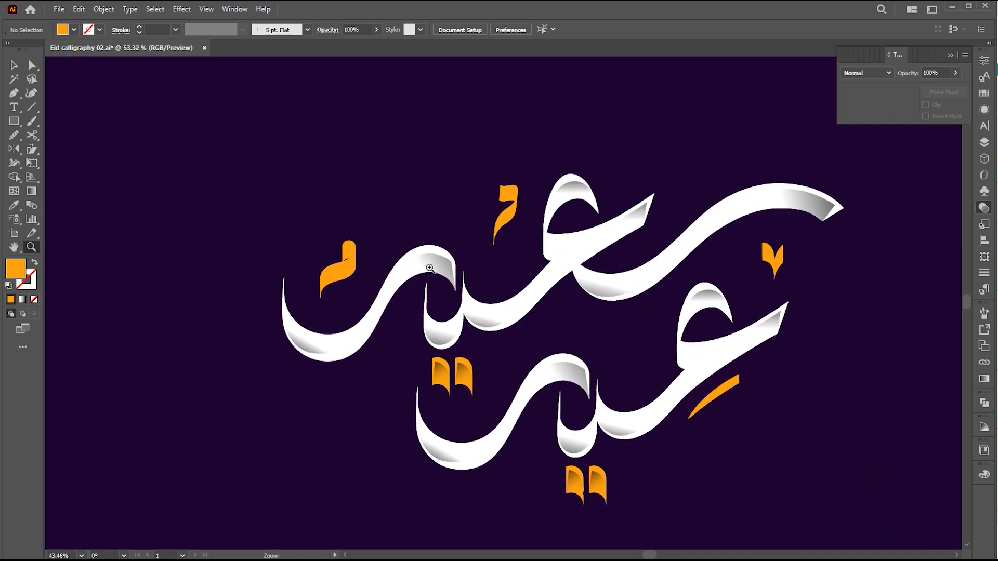
click(430, 267)
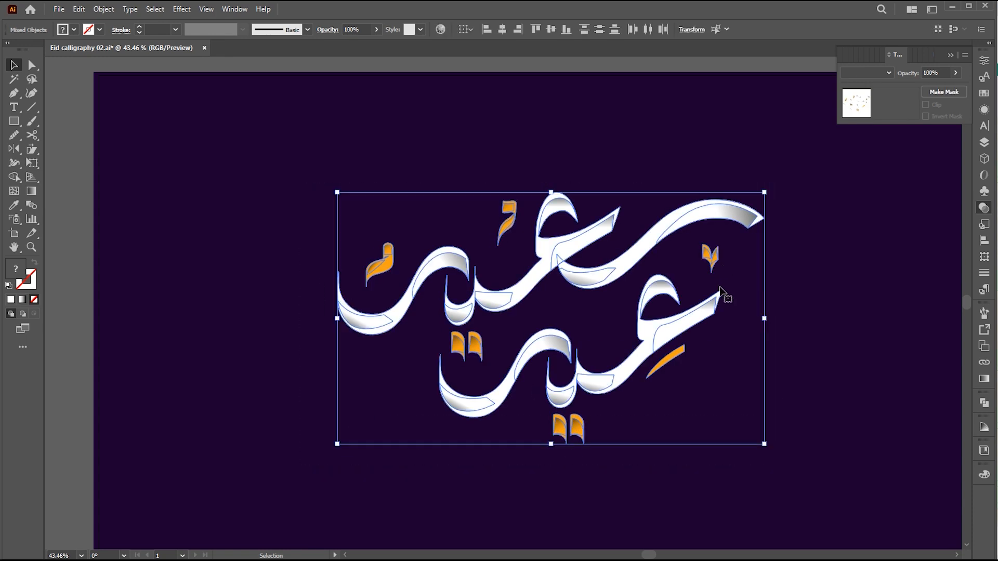
mouse_move(670, 229)
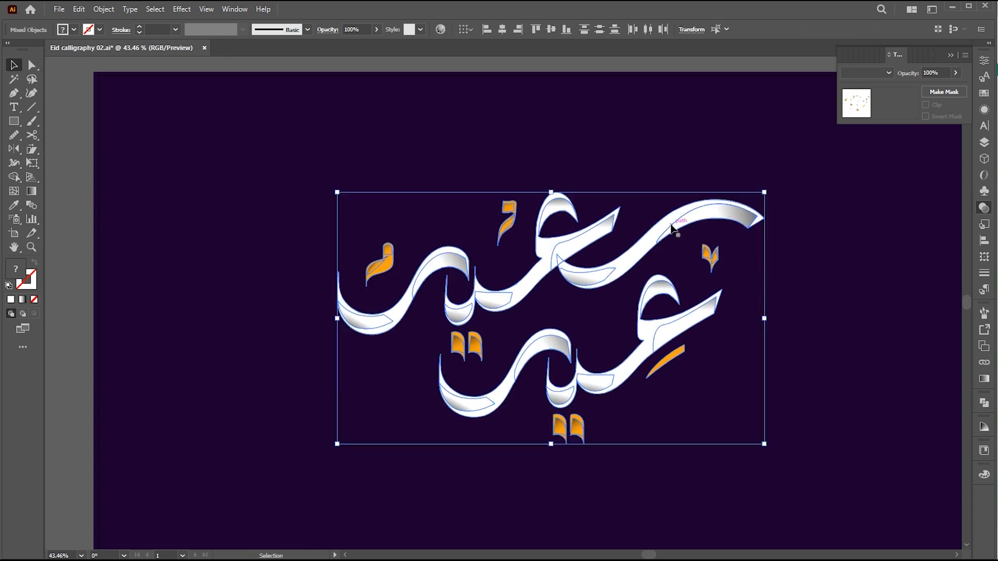
Bring up the context menu on the whole Eid Saeed artwork to group it
right_click(670, 228)
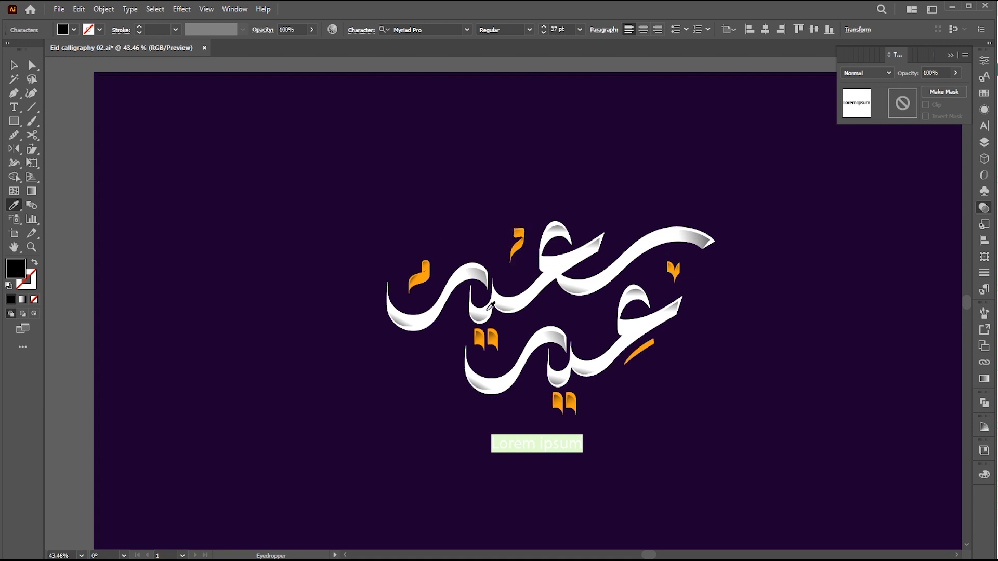
Type the 'eid mubarak' caption beneath the calligraphy
text(eid)
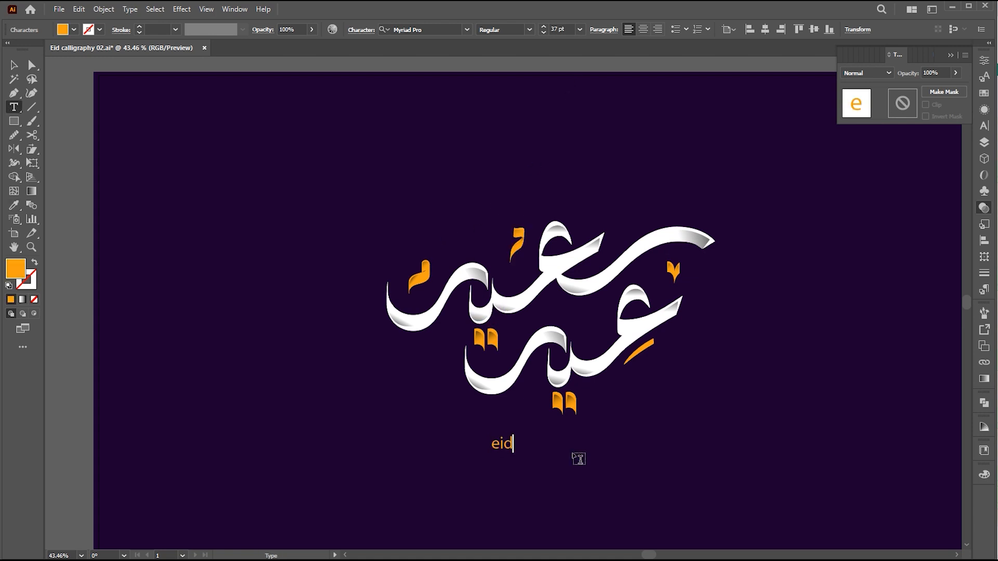
text(mubara)
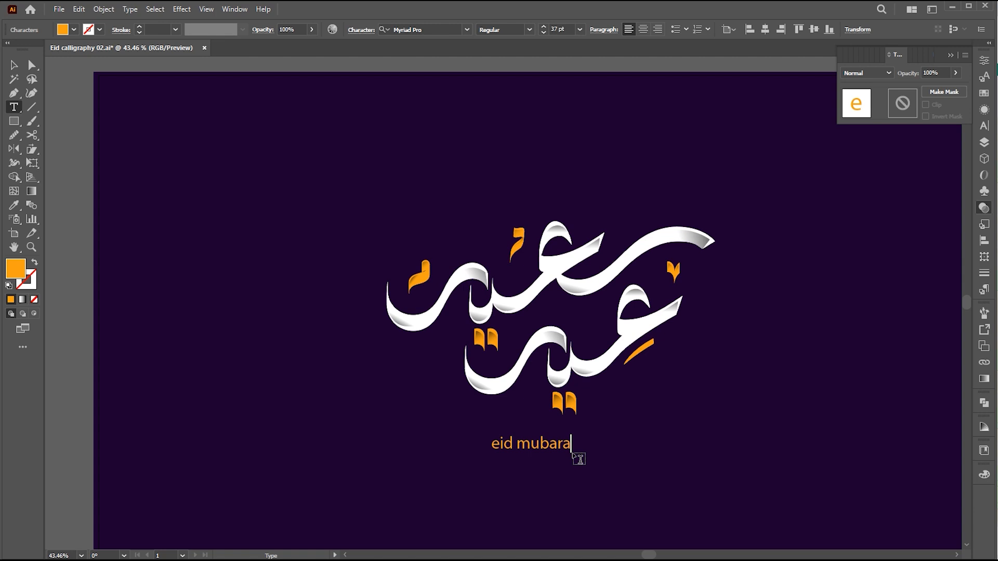
click(14, 66)
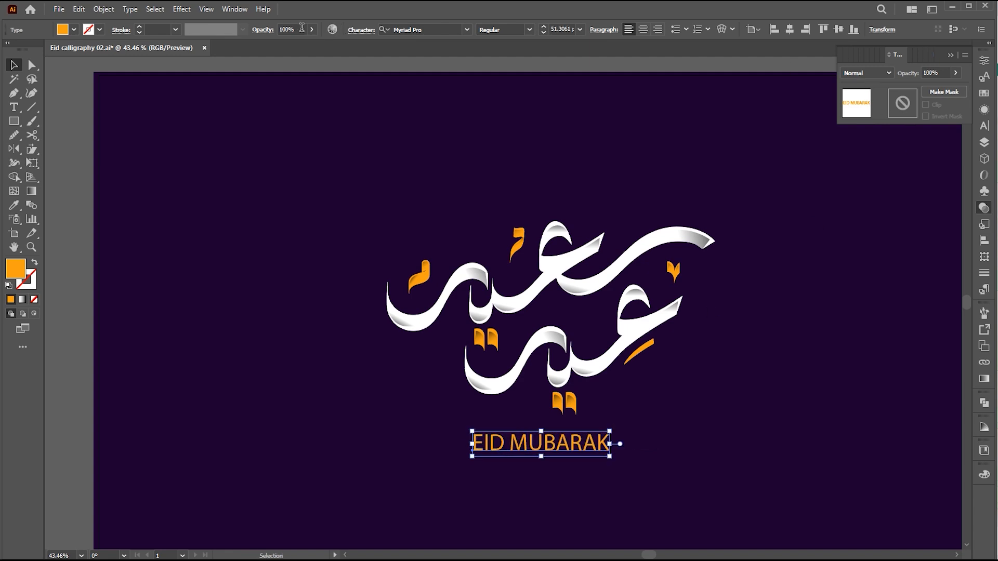
Set the caption to Montserrat with wider tracking and centre it under the calligraphy
text(mont)
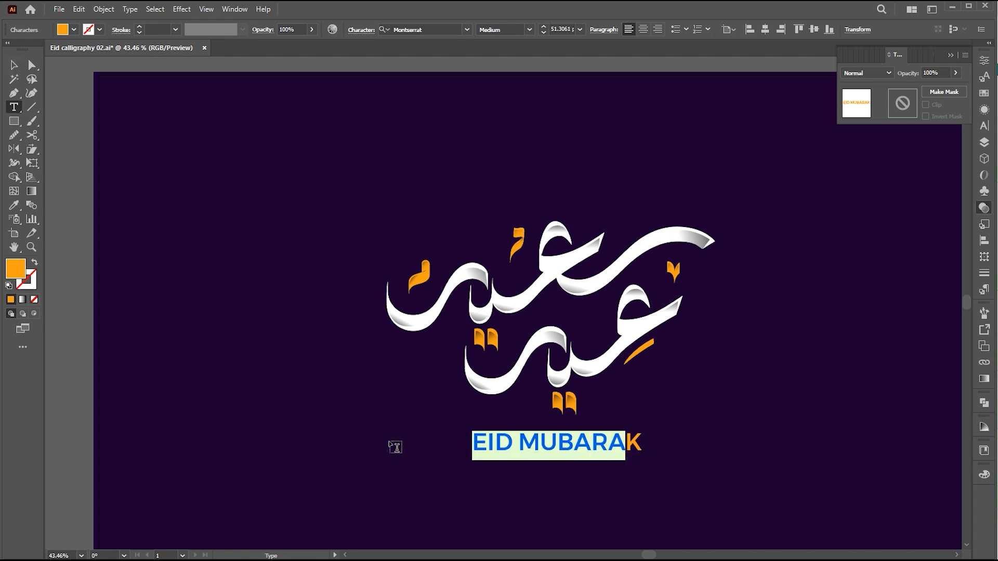
click(988, 124)
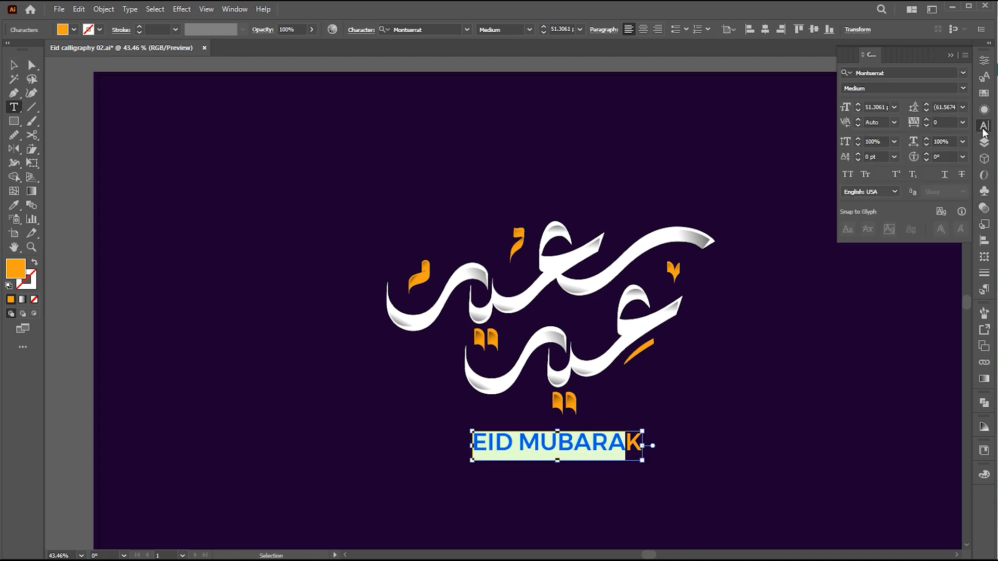
click(947, 123)
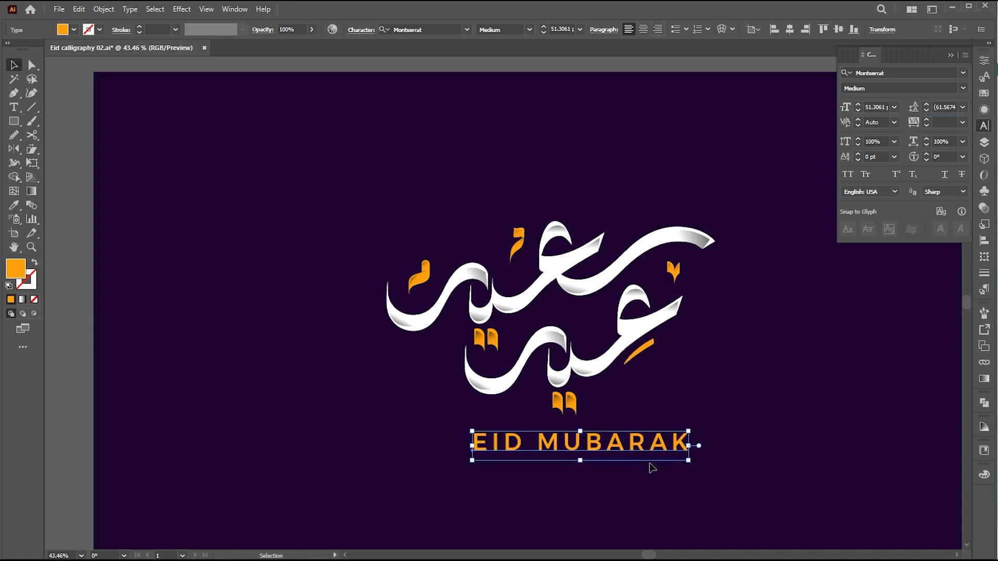
drag(582, 445, 636, 449)
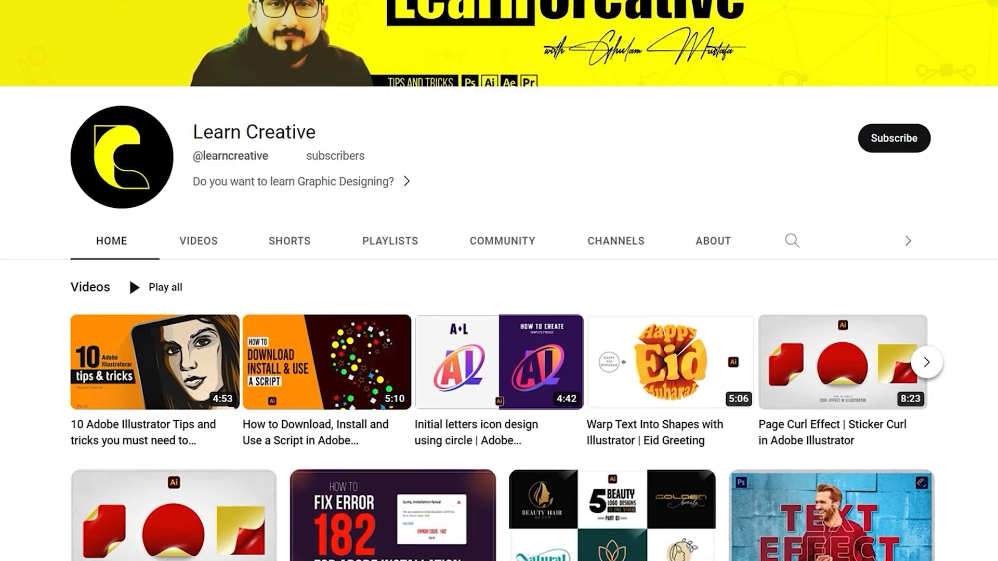
Scroll down the Learn Creative channel page through its tutorial videos
scroll(down, 3)
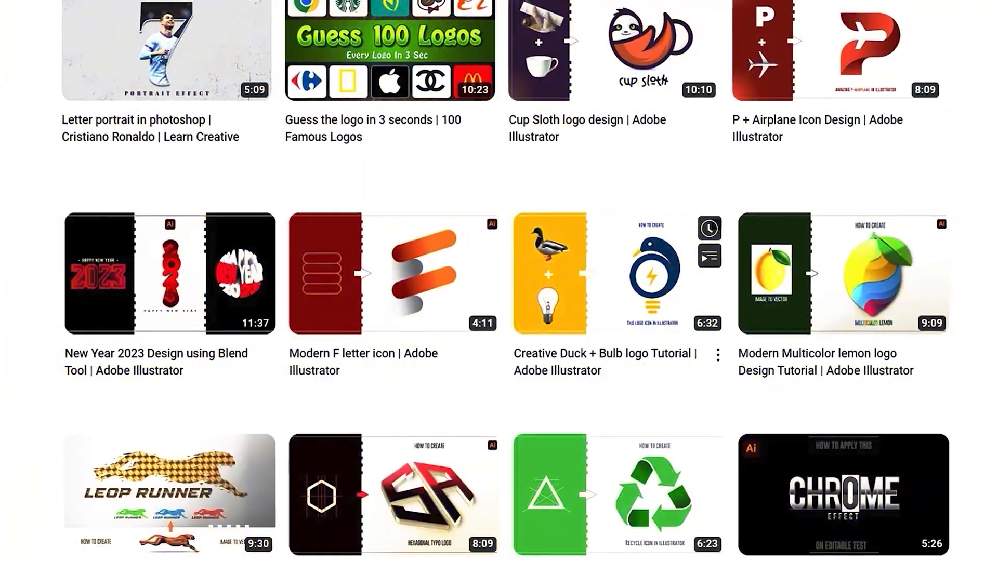
scroll(down, 3)
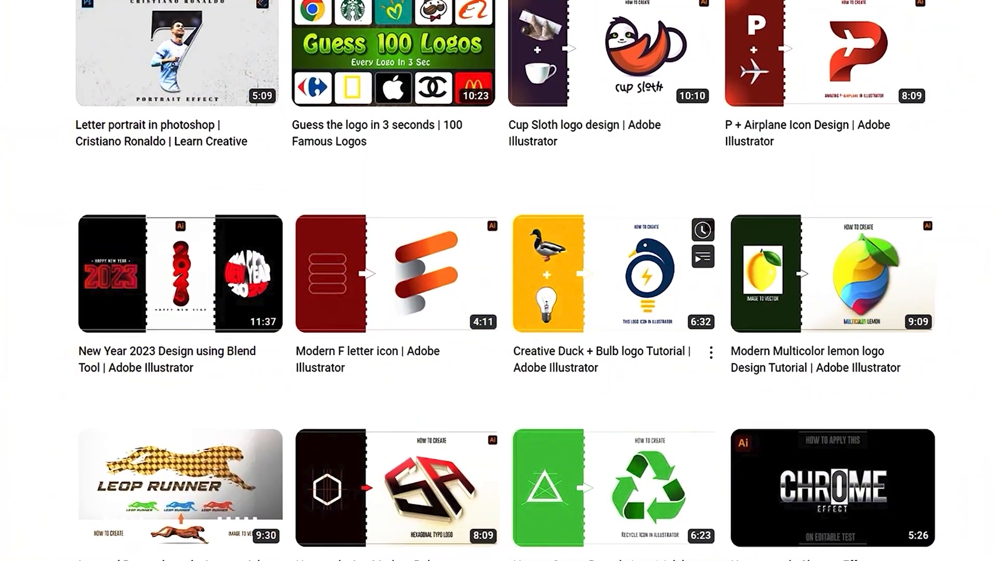